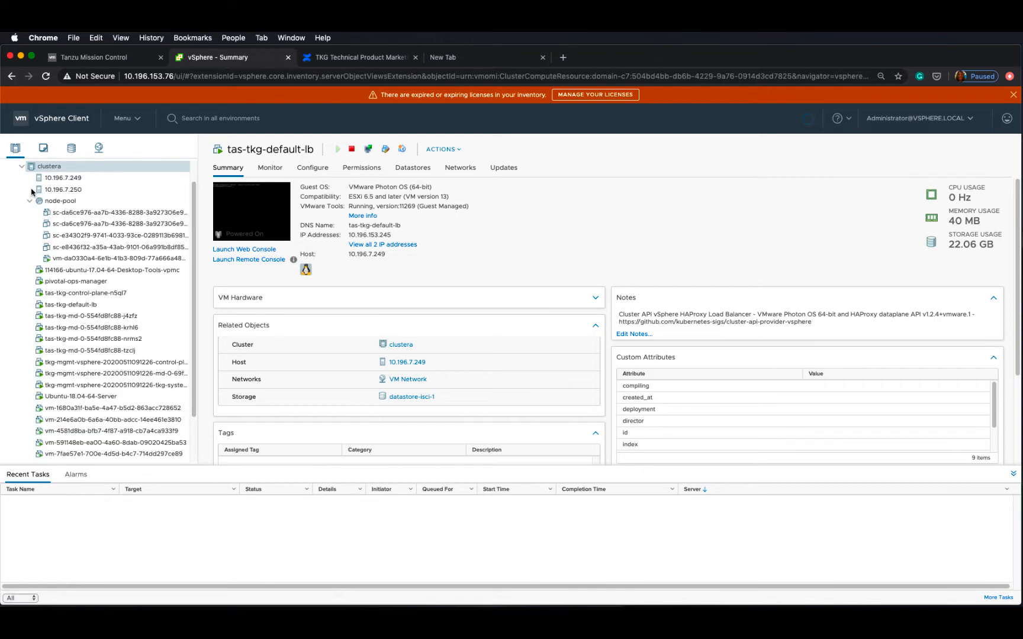
Select the clustera cluster in the vSphere inventory to show its summary
click(48, 166)
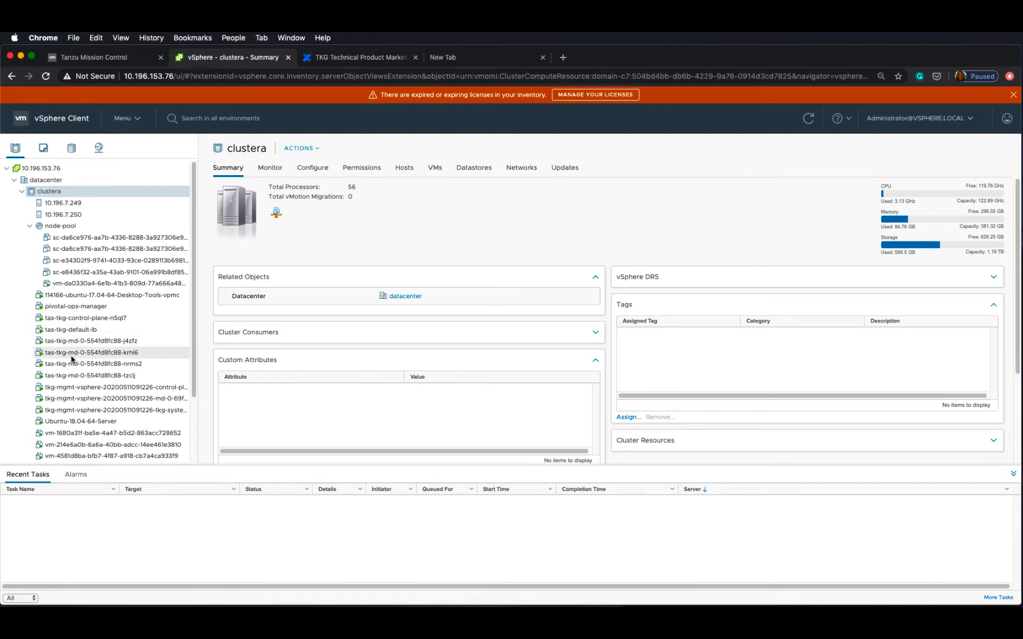
mouse_move(79, 397)
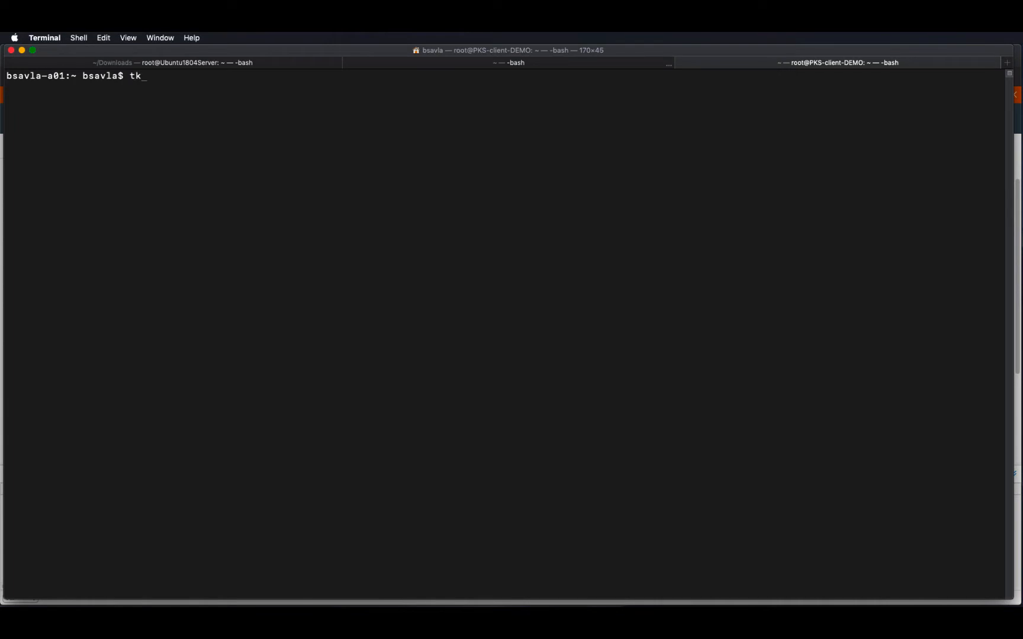
Run 'tkg get clusters' to list tas-tkg running with 1/1 control plane and 4/4 workers
text(g)
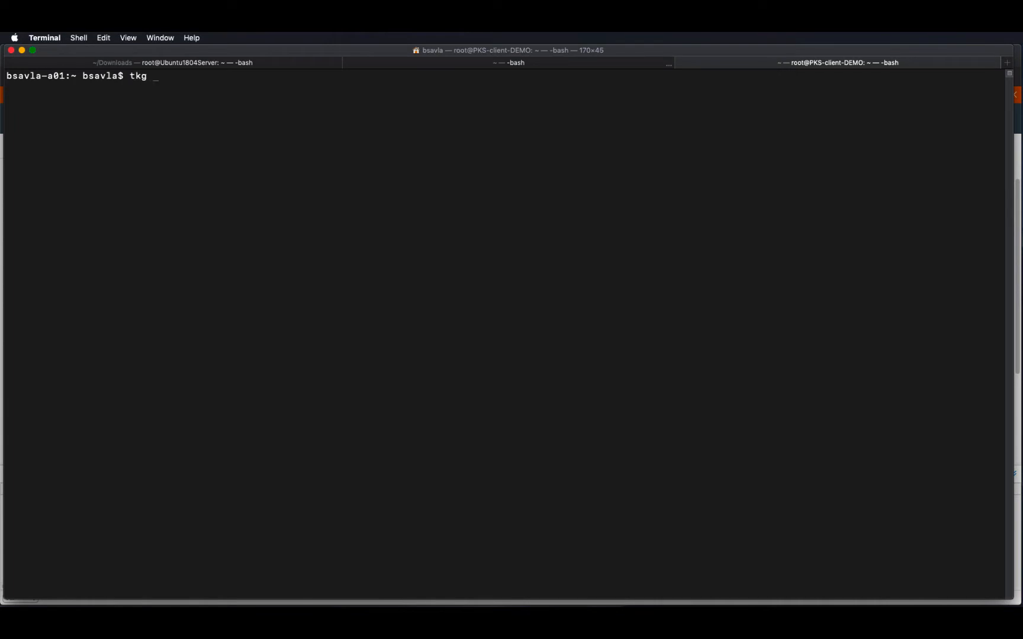
text(get clusters)
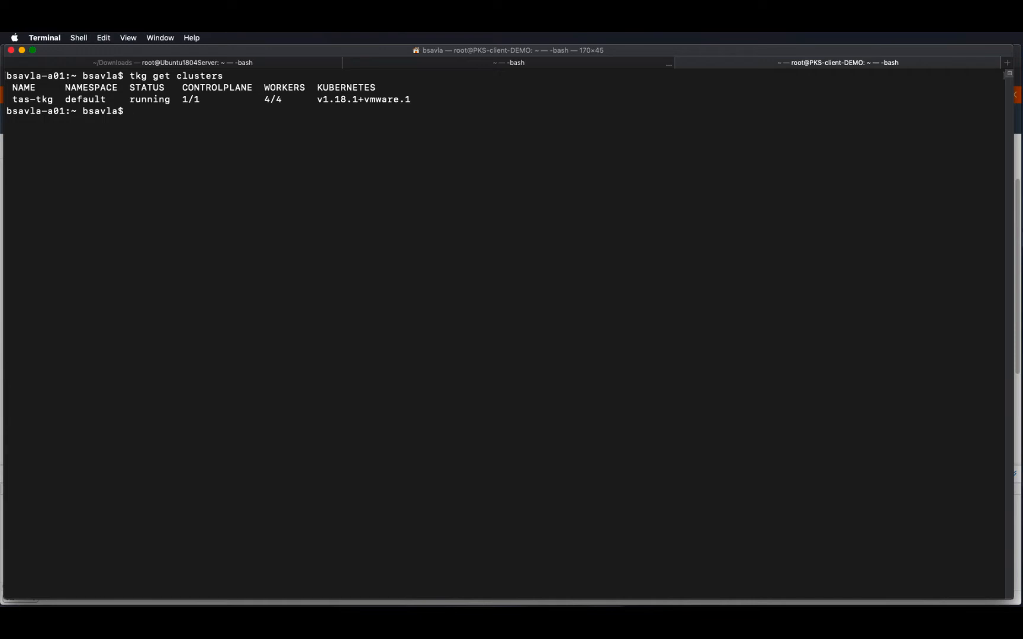
Run 'tkg create cluster test-tmc -p dev -c 1 -w 2' to create the workload cluster
text(tkg)
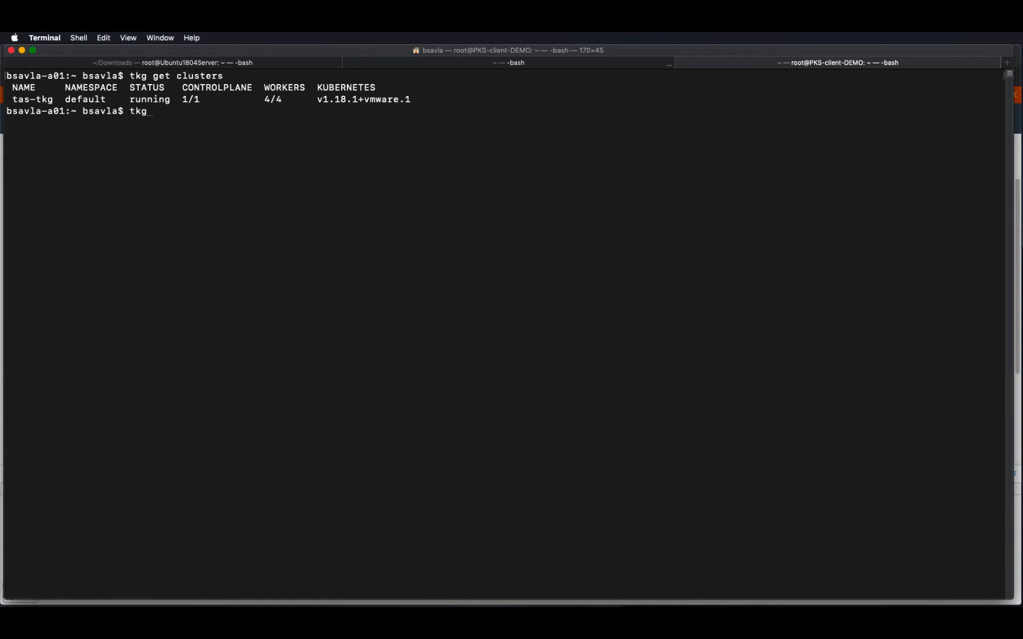
text(cr)
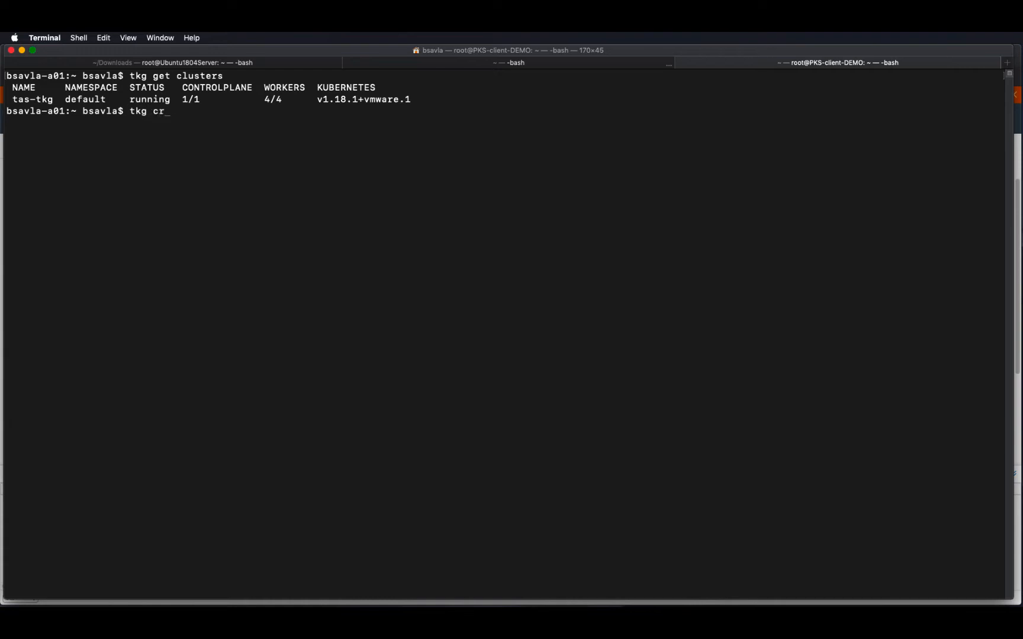
text(eate clust)
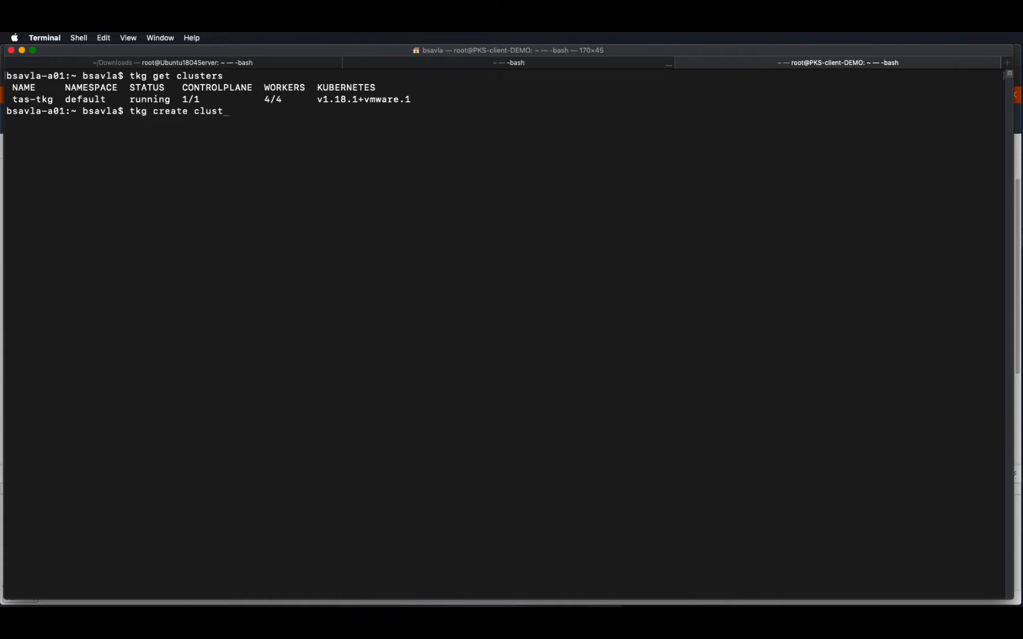
text(er test)
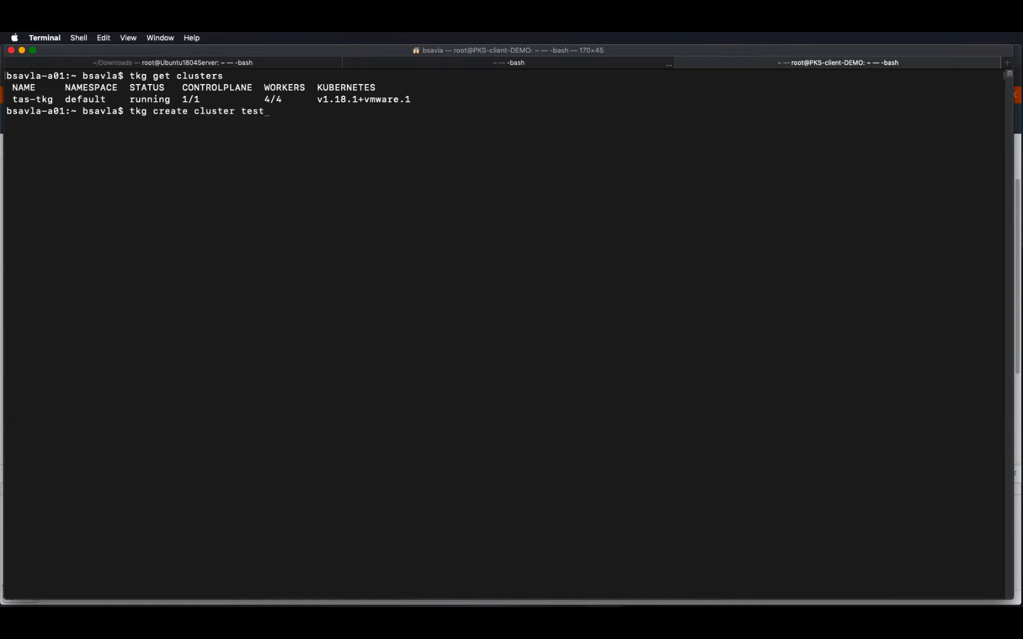
text(-tmc)
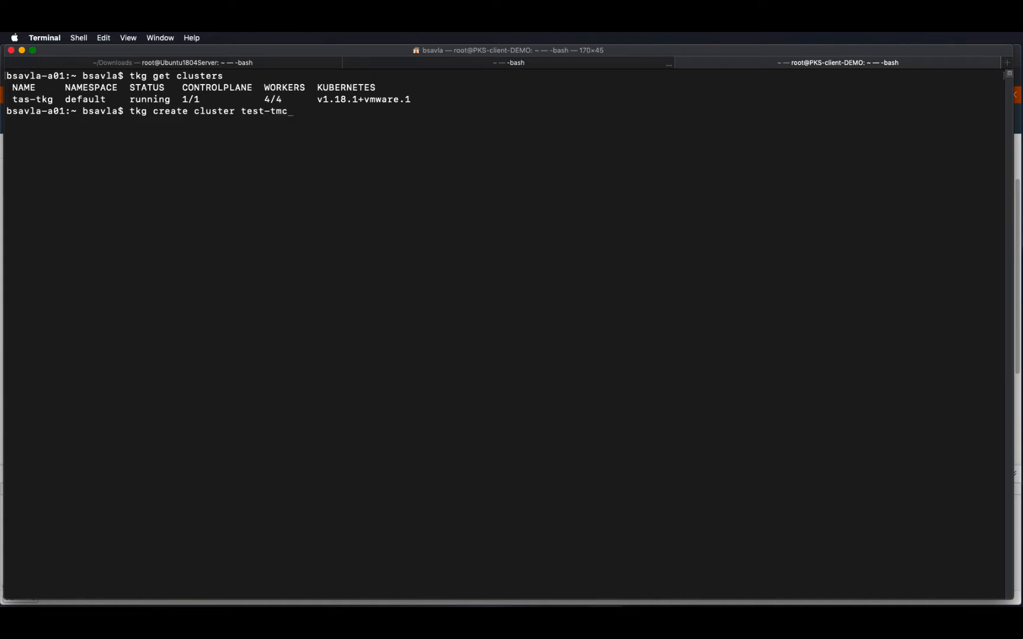
text(-p)
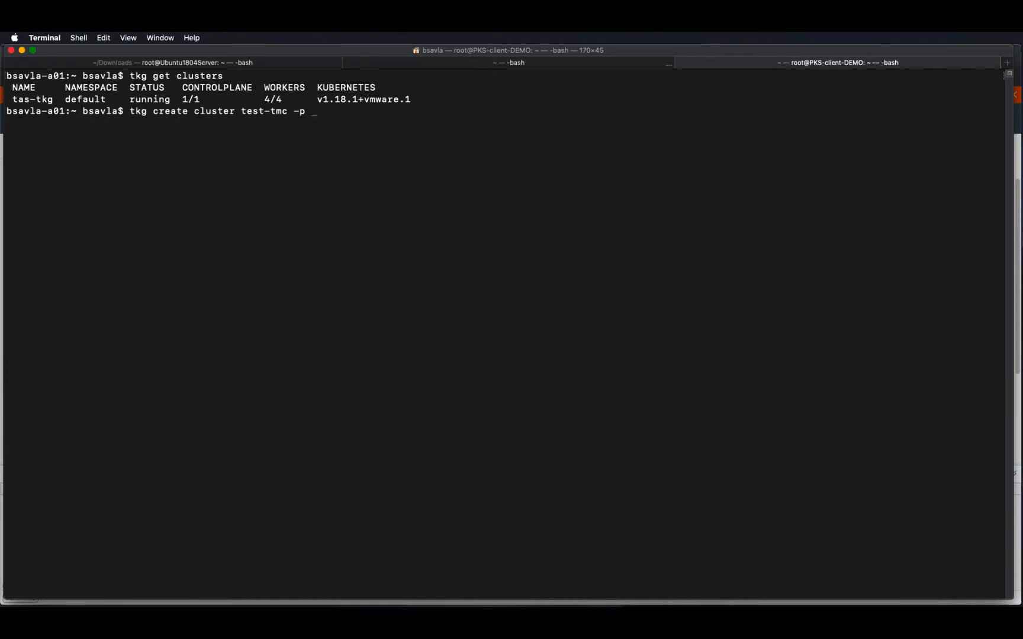
text(dev)
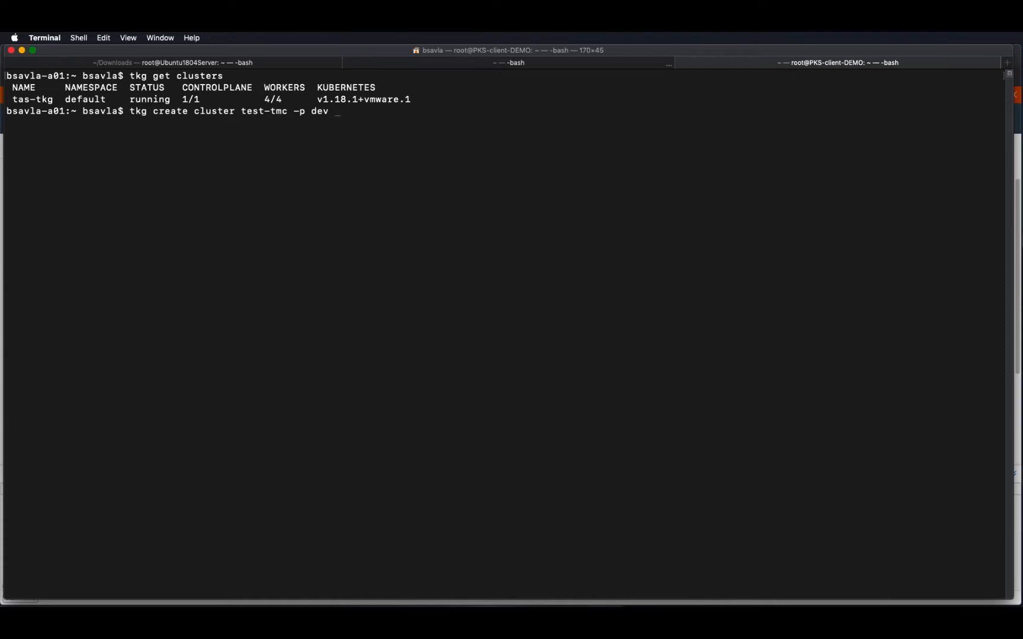
text(-)
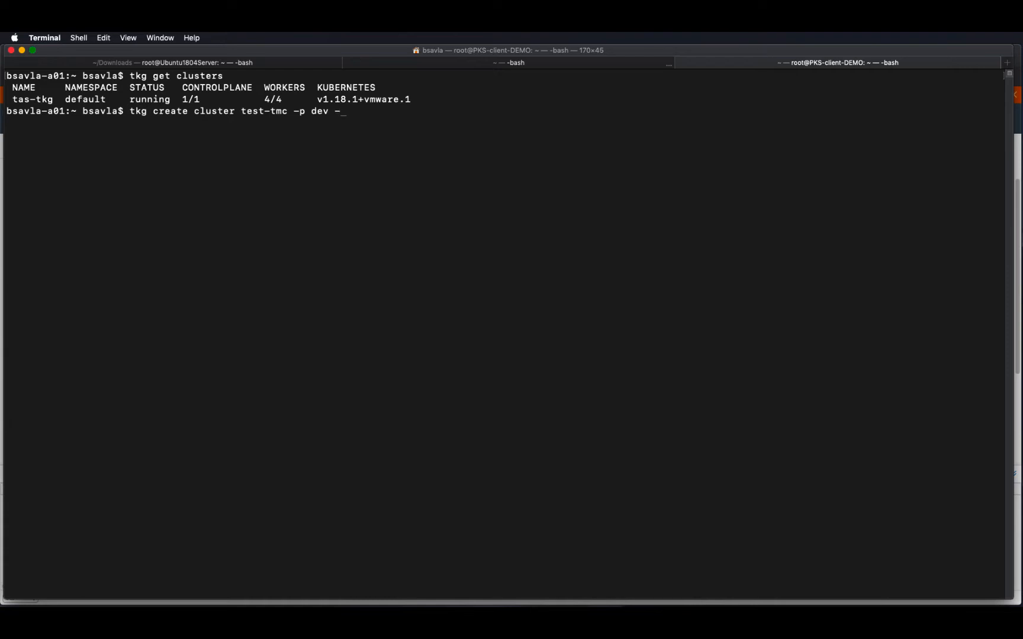
text(c)
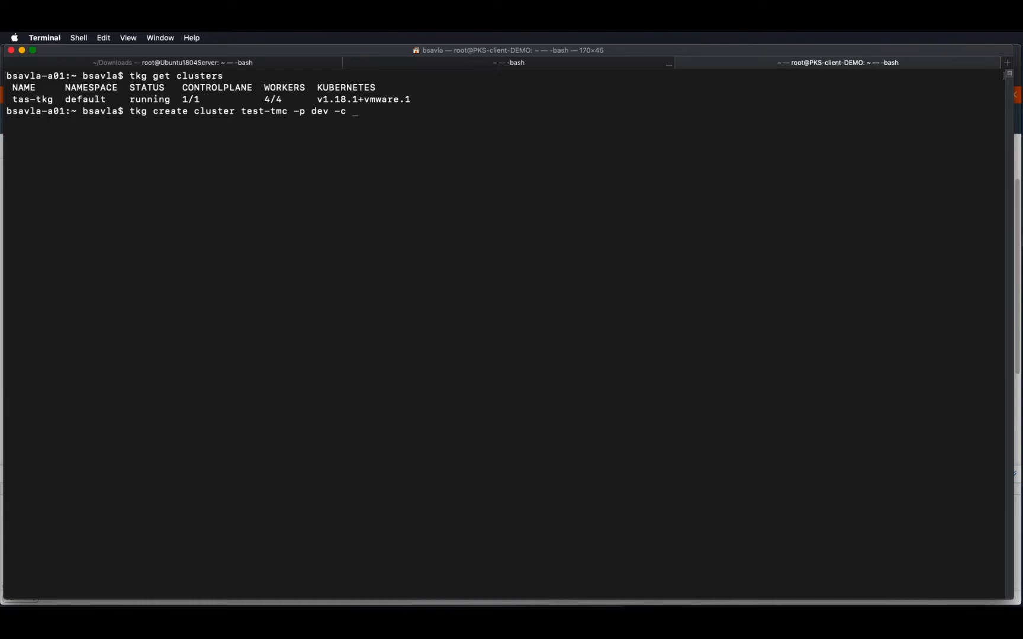
text(1 -w)
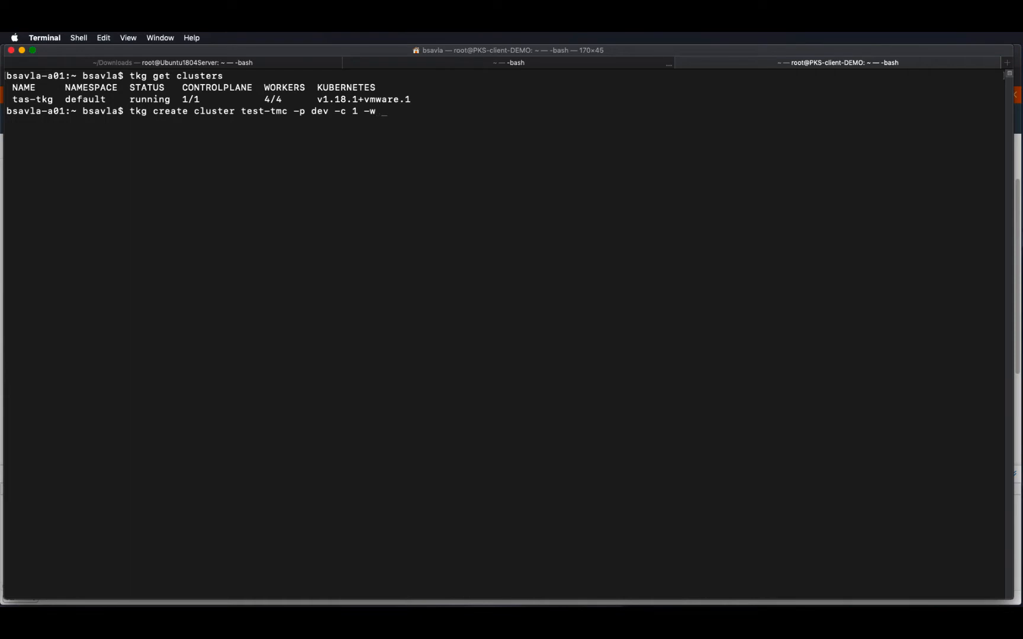
text(2)
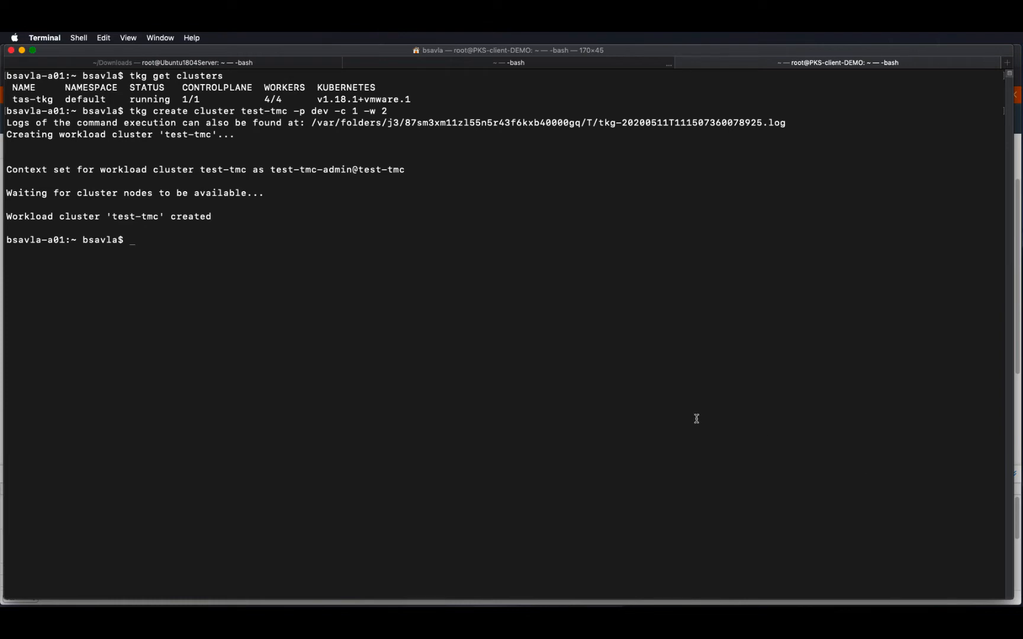
Run 'tkg get clusters' again to see test-tmc running with 1/1 control plane and 2/2 workers
text(tks)
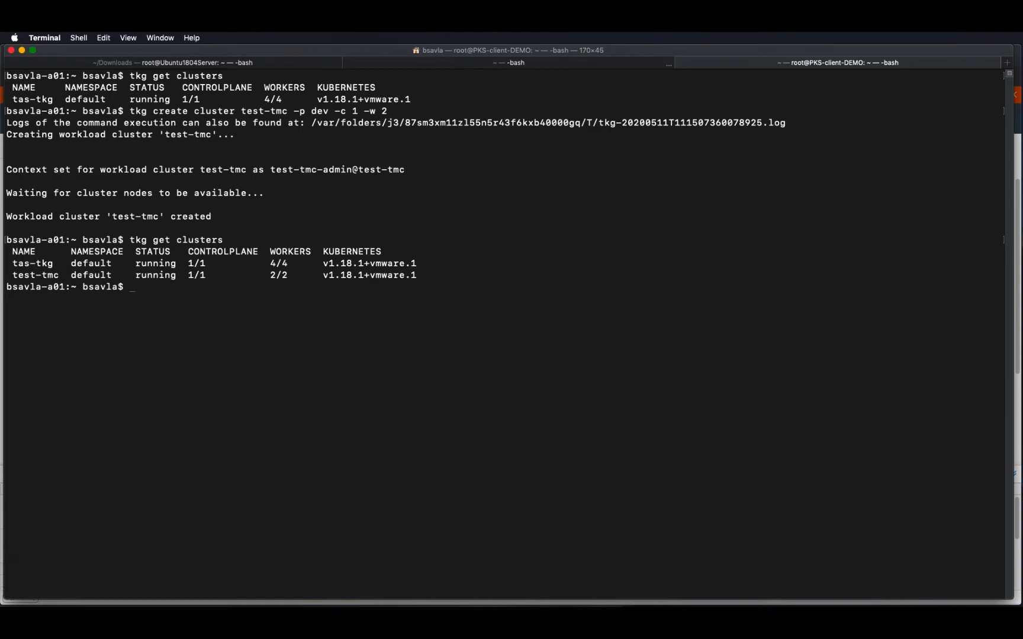
mouse_move(37, 57)
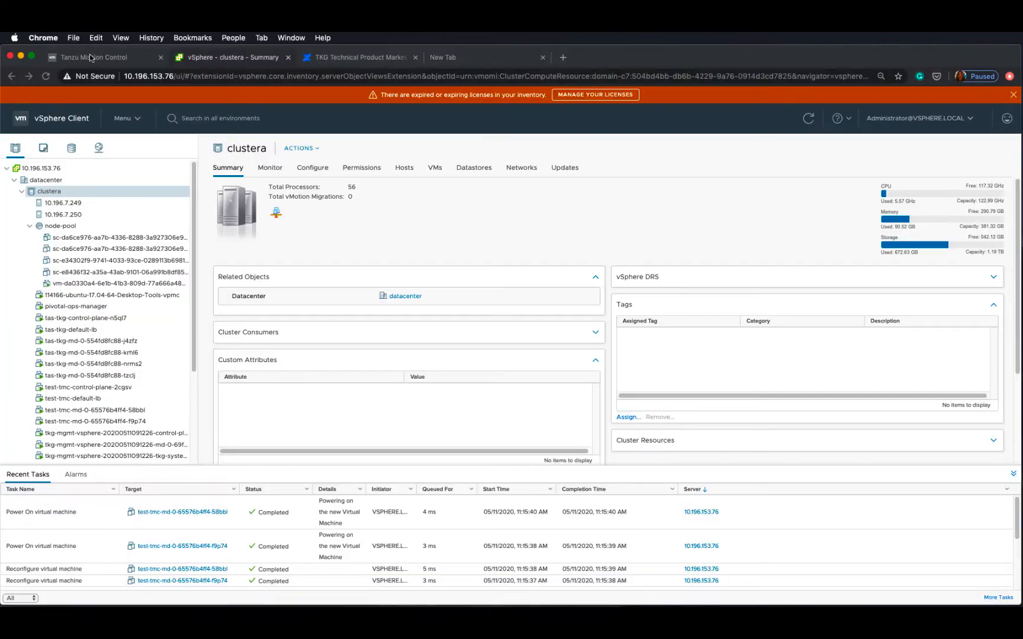
Create a new cluster group named tkg-cluster under Cluster groups
click(91, 57)
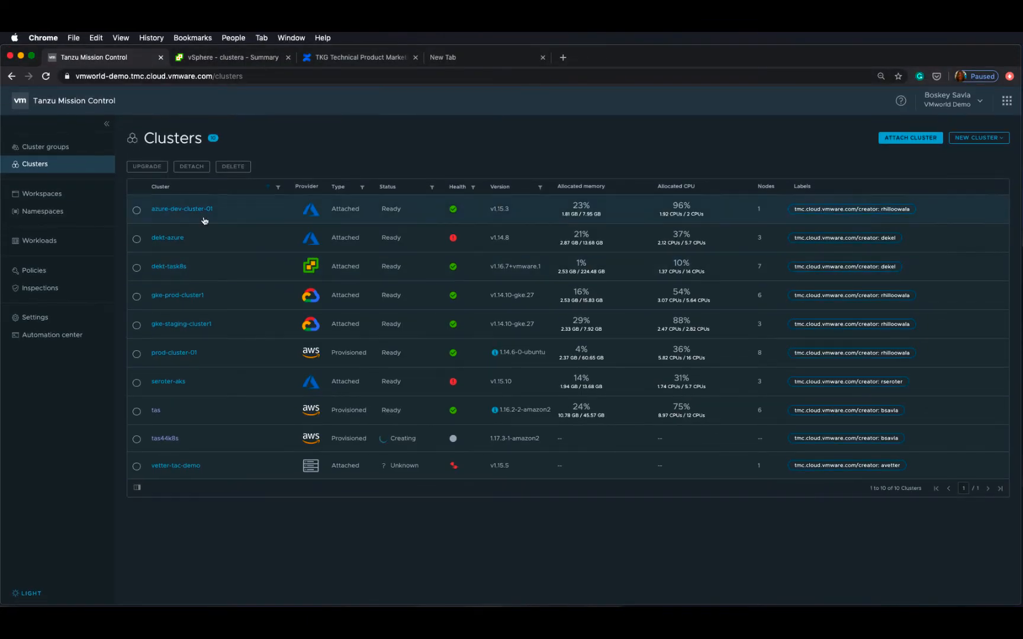
click(45, 145)
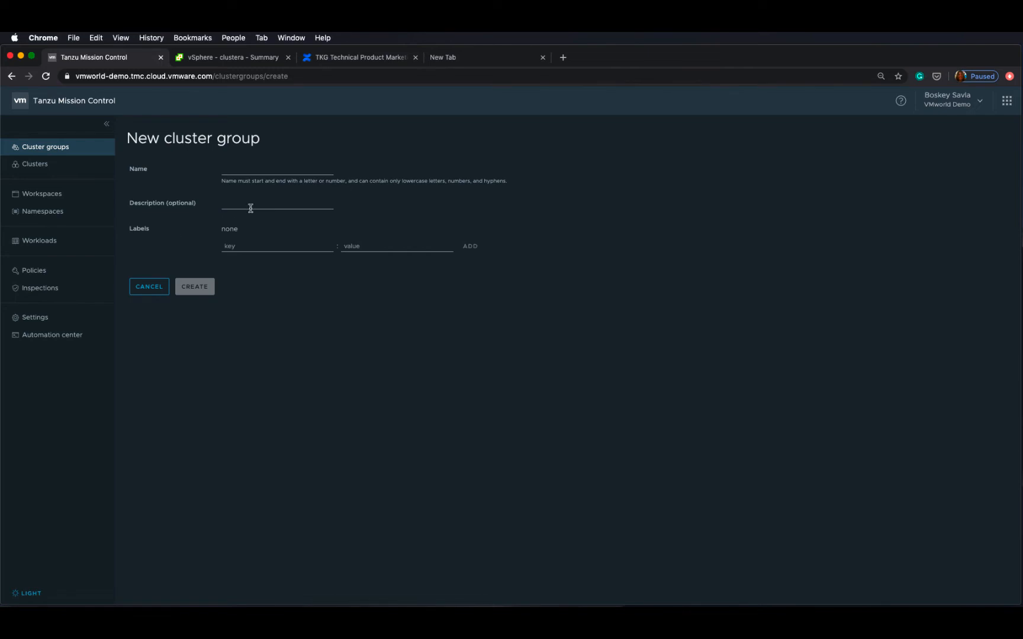
text(tkg-cluster)
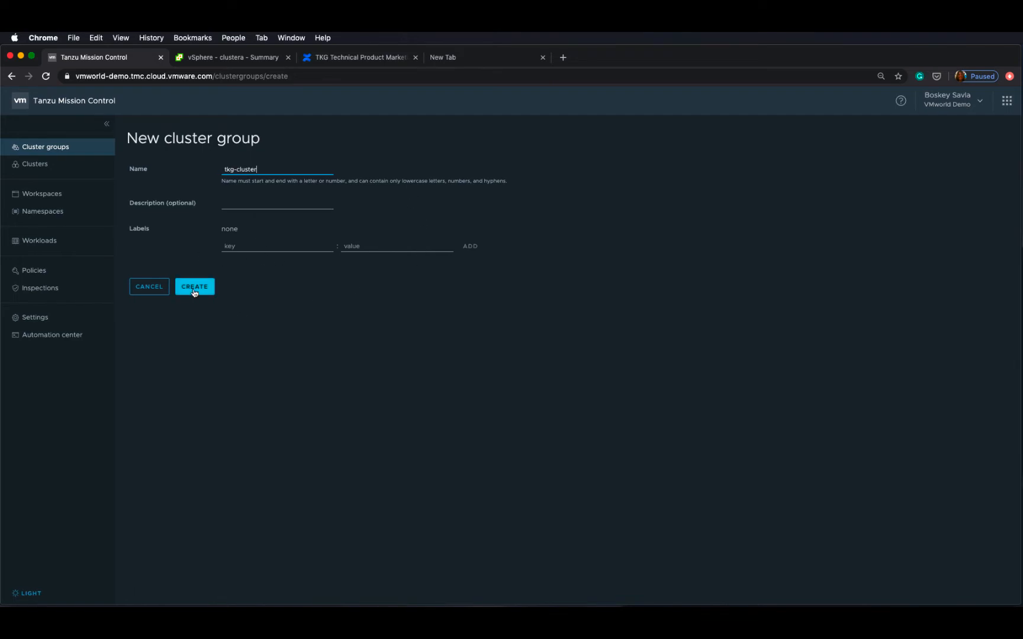
click(194, 286)
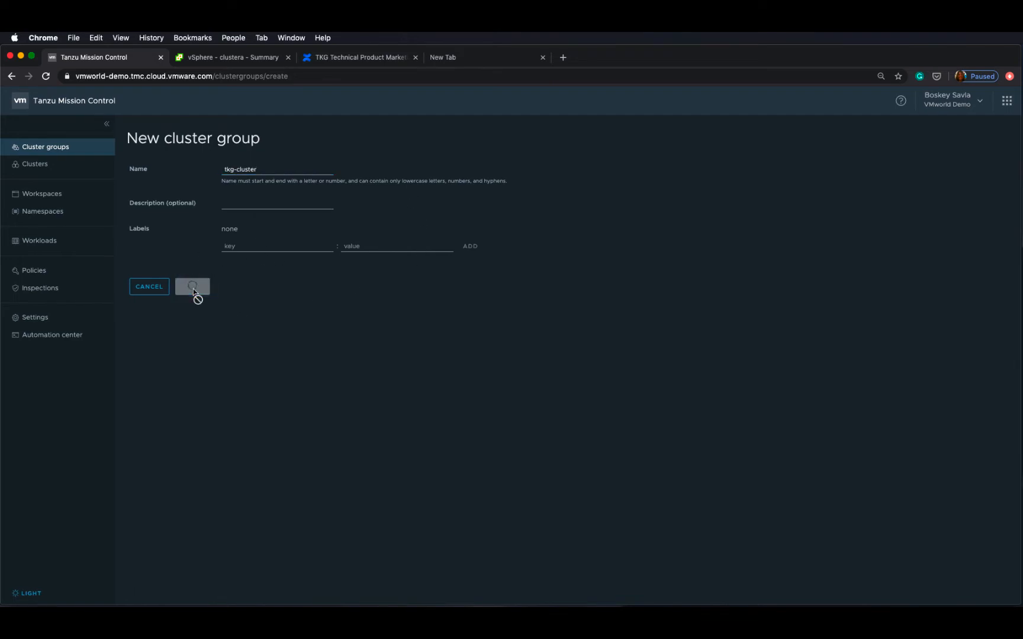
click(191, 286)
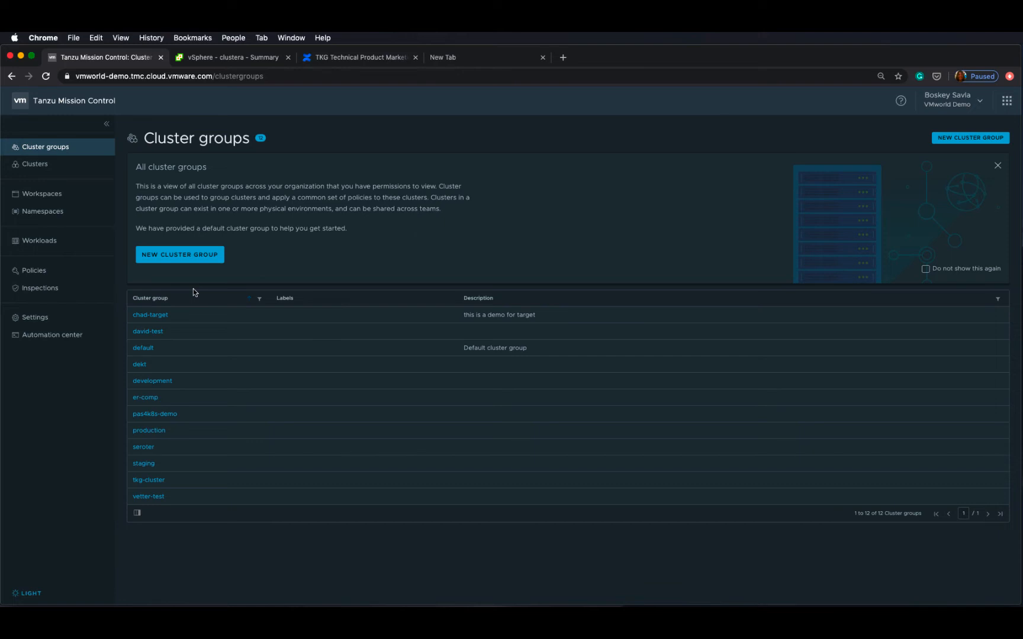
mouse_move(168, 330)
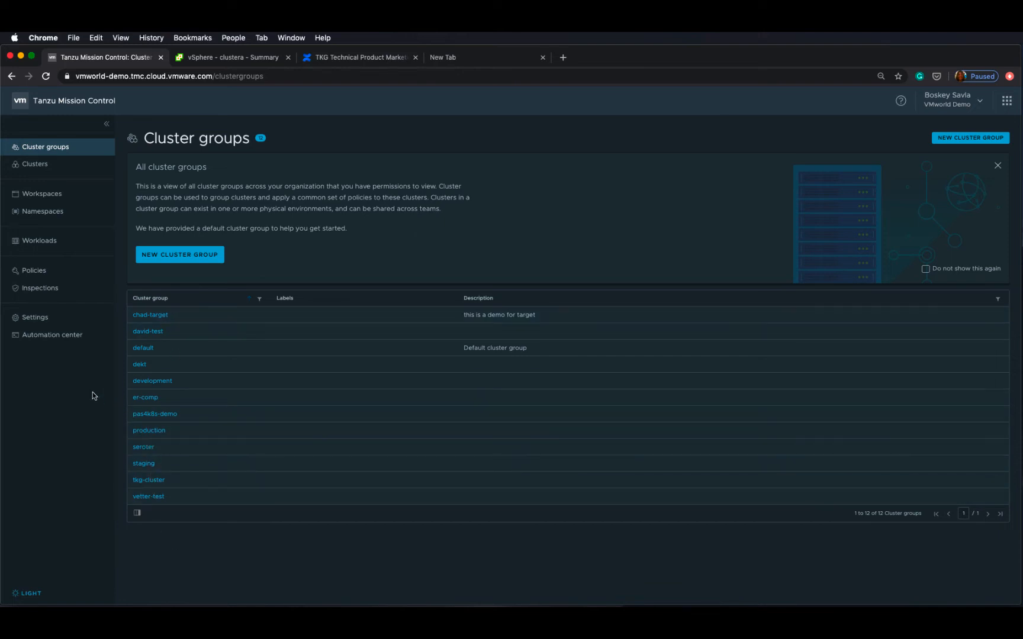
Start attaching an existing cluster and assign it to the tkg-cluster group
click(34, 163)
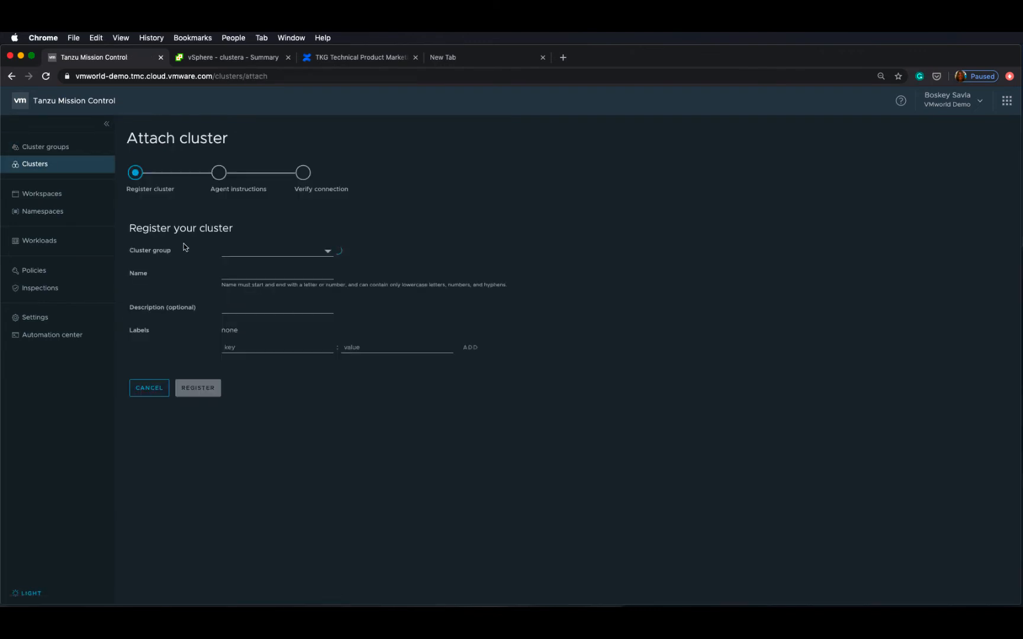
click(276, 251)
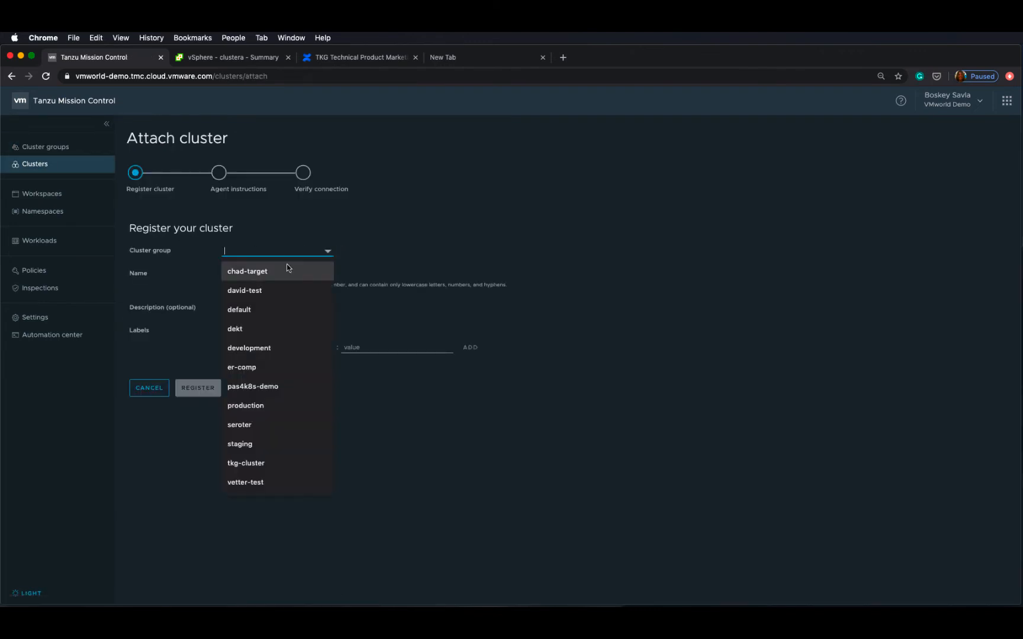
click(246, 463)
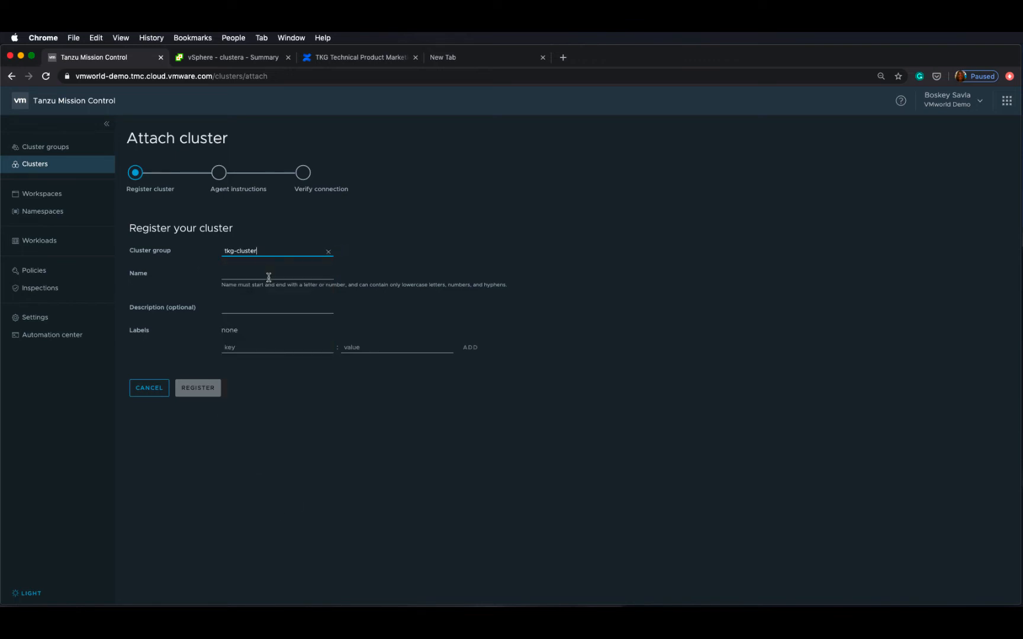
Name the cluster tmc-test and register it to reach the agent installation step
click(277, 277)
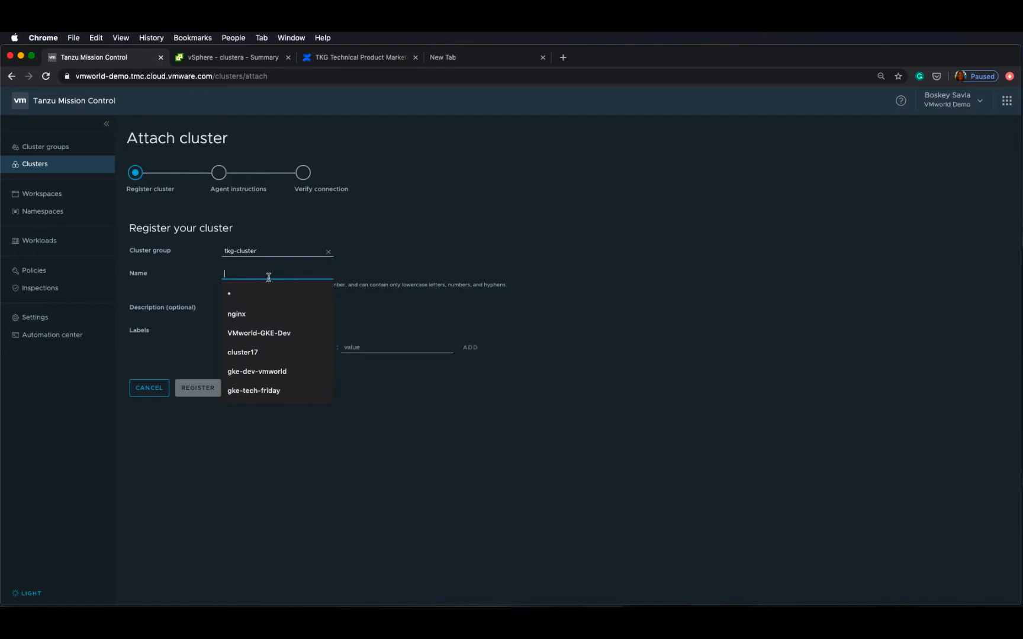
text(t)
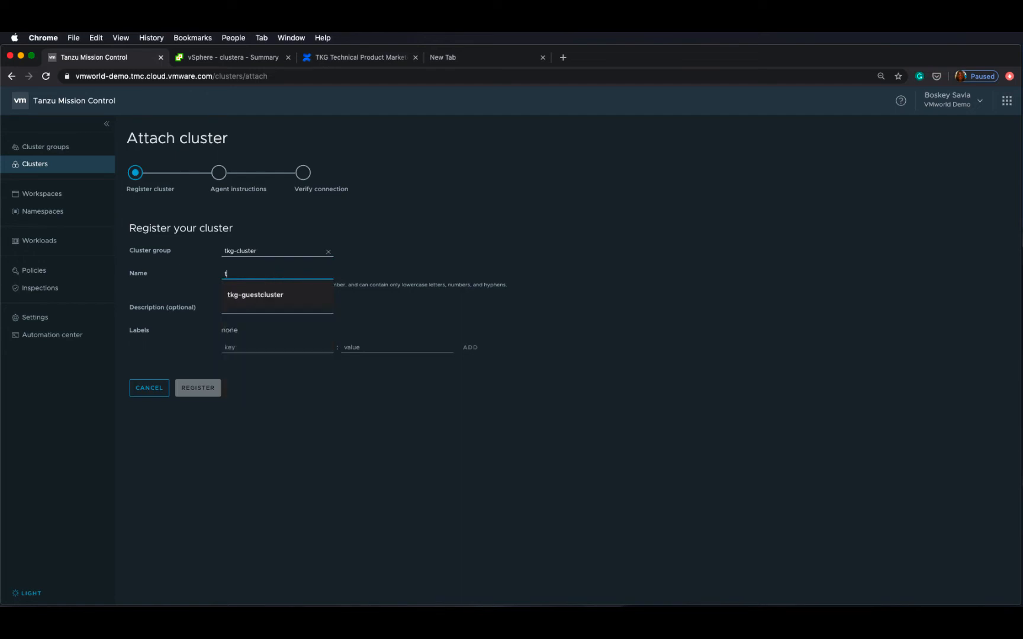
text(tmc-test)
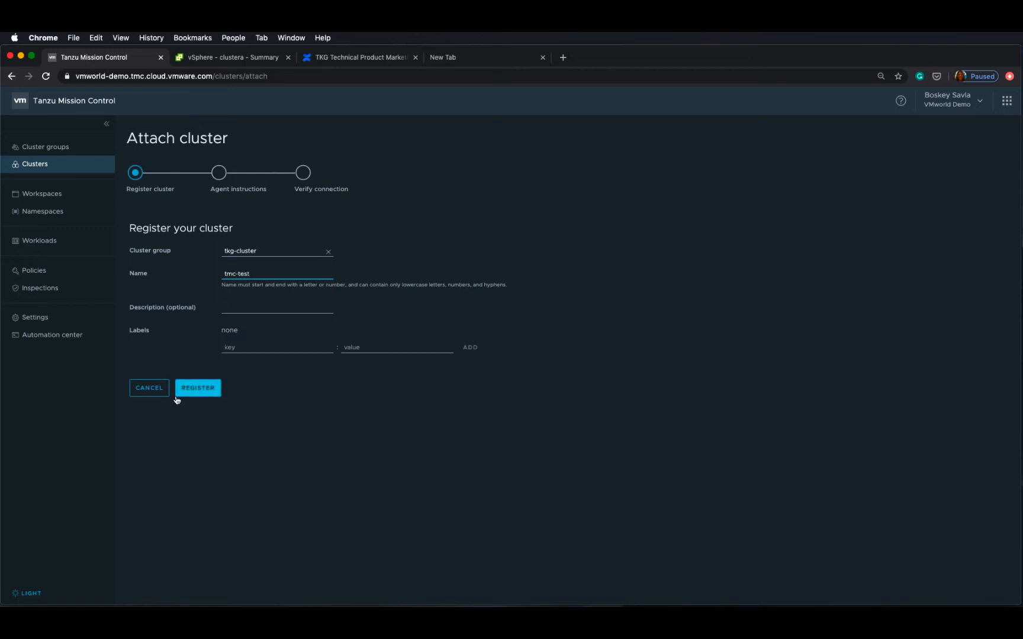
mouse_move(196, 387)
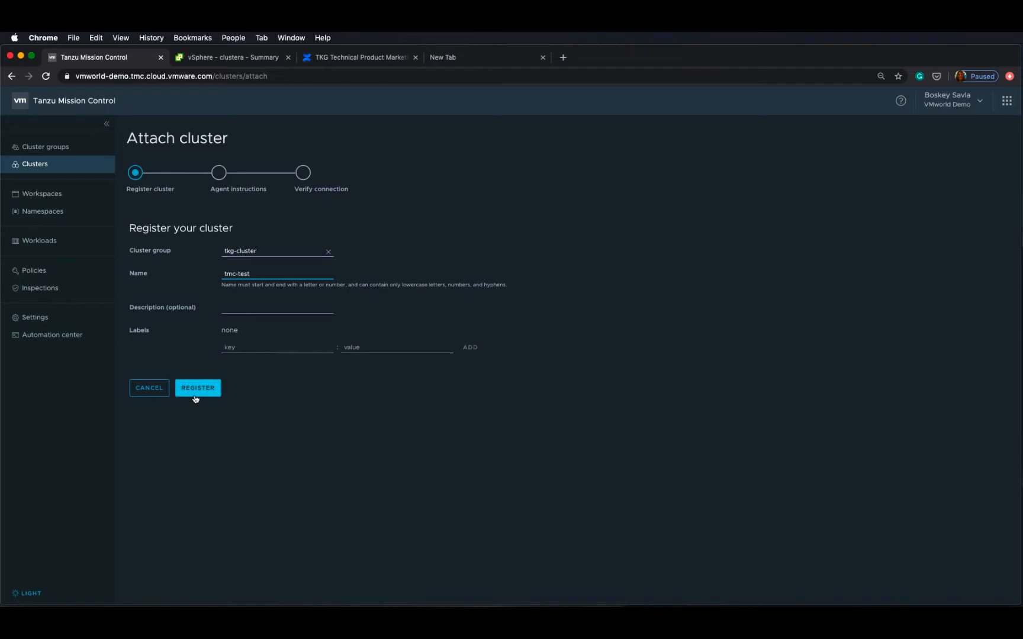
click(196, 387)
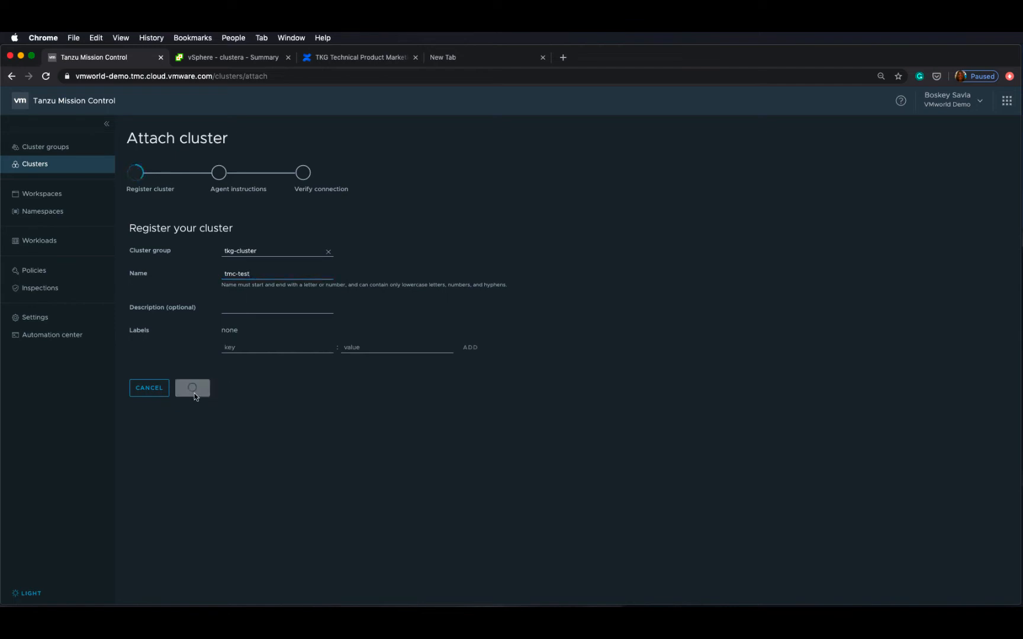
click(191, 389)
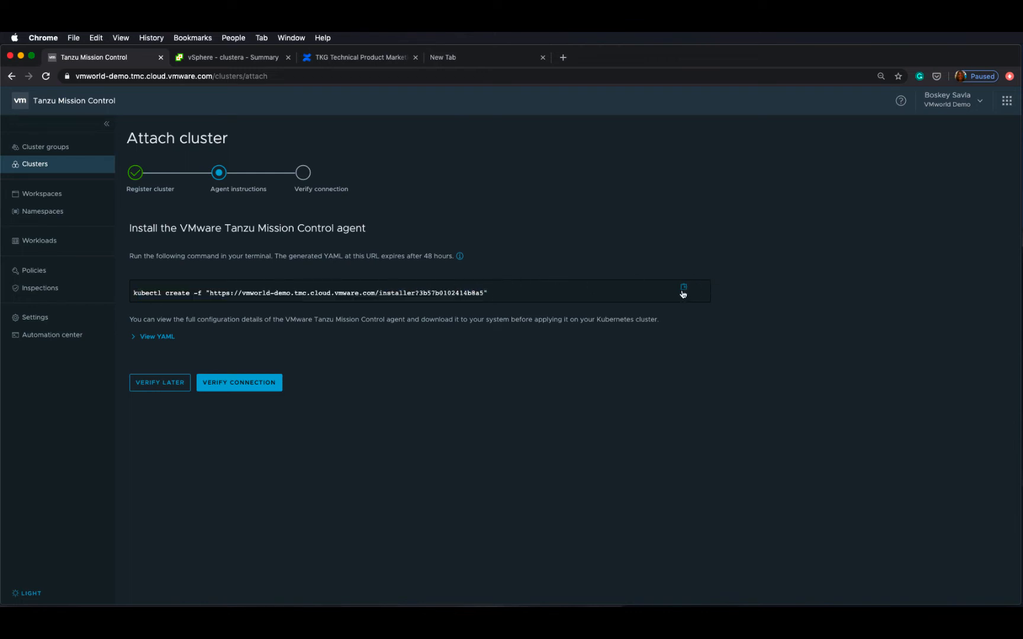
Copy the kubectl create agent installation command to the clipboard
click(684, 287)
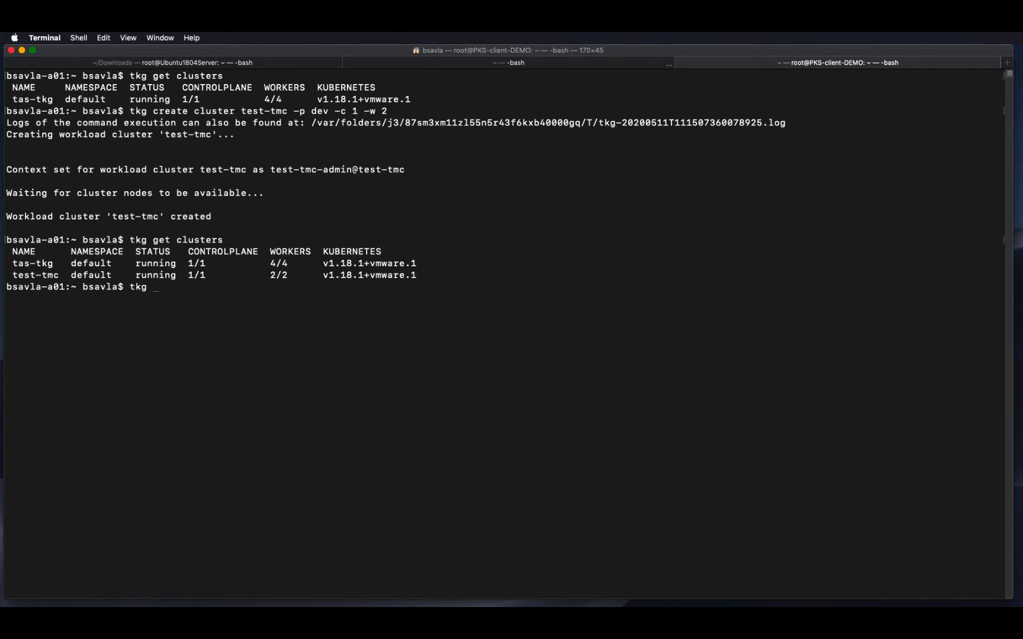
Save test-tmc credentials and switch kubectl to the test-tmc-admin@test-tmc context
text(ge)
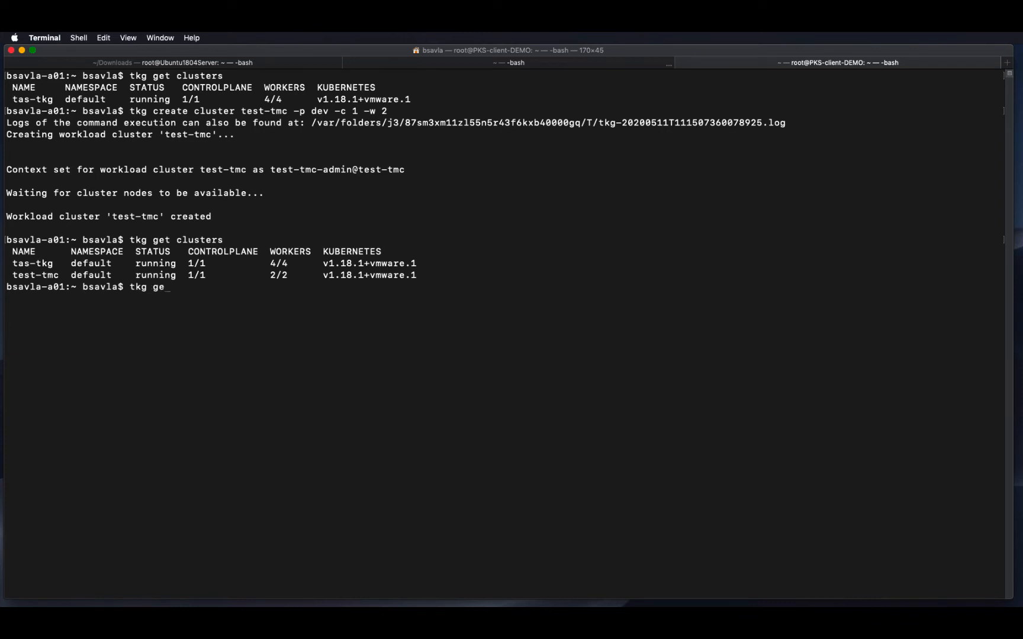
text(crede)
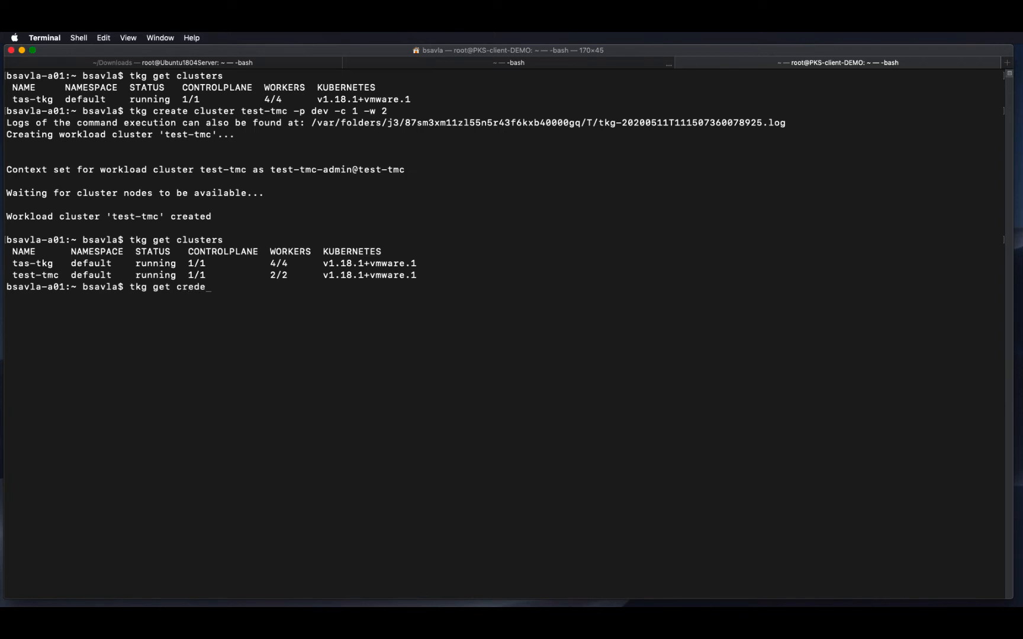
text(ntials test-tmc)
text(k)
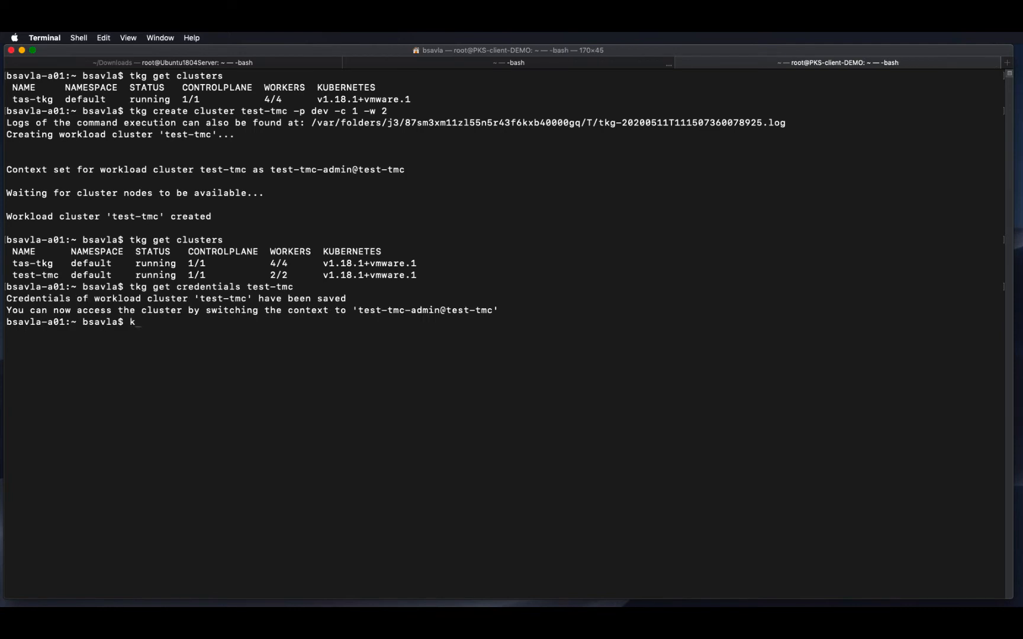
text(ubec)
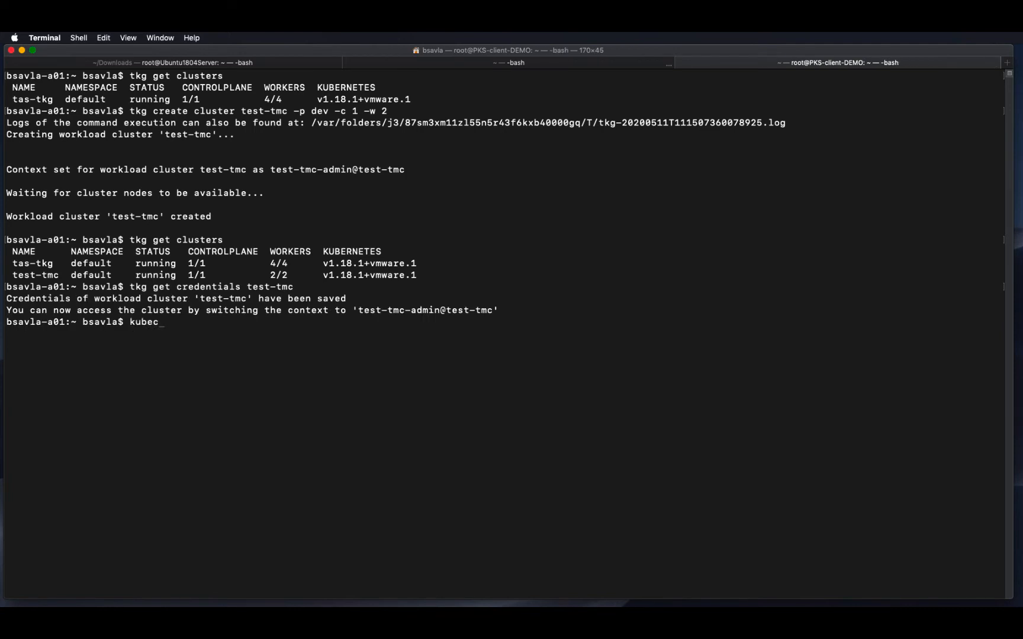
text(tl config use-conte)
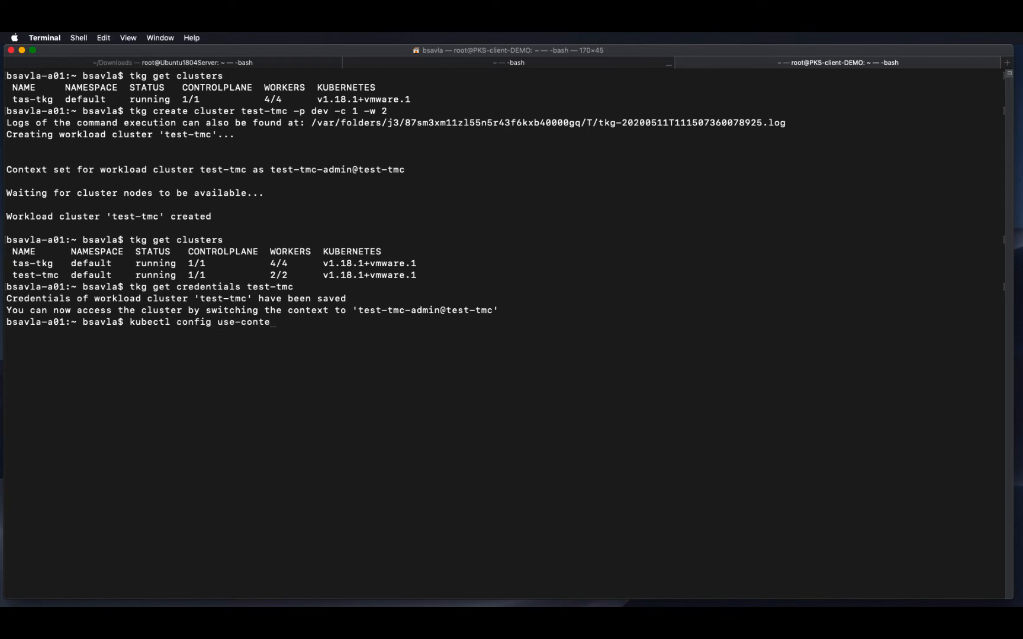
text(xt)
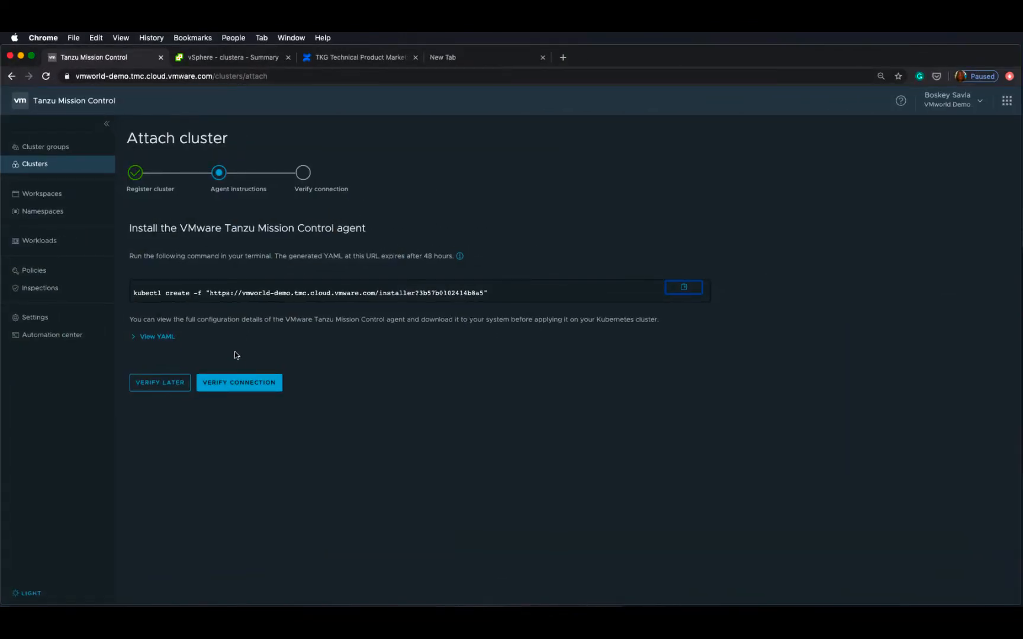
Paste and run the kubectl create -f installer command to install the Tanzu Mission Control agent on test-tmc
click(683, 287)
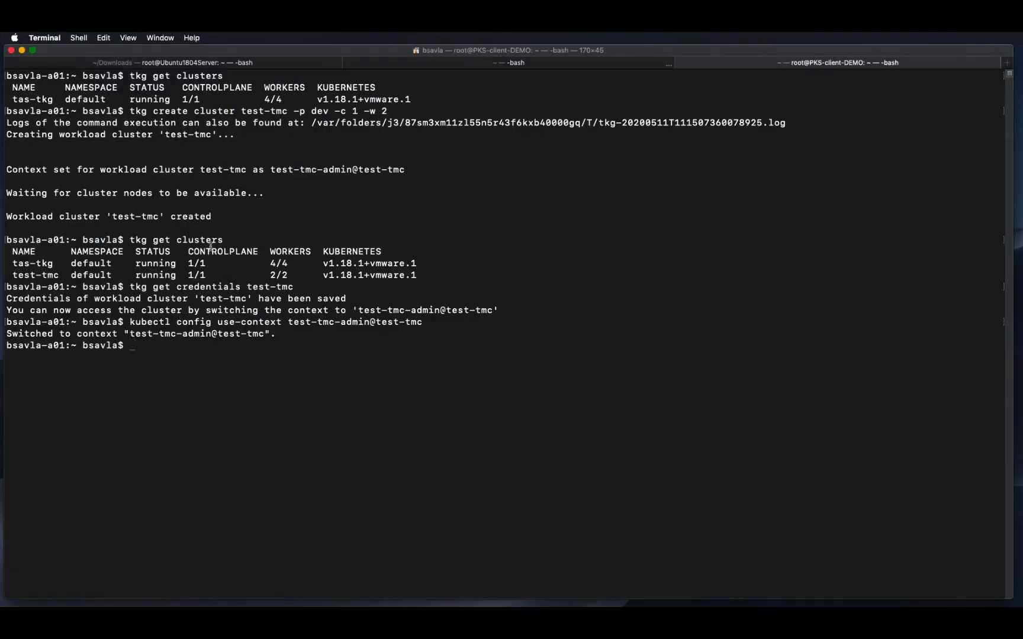
text(kubectl create -f "https://vmworld-demo.tmc.cloud.vmware.com/installer?3b57b0102414b8a5")
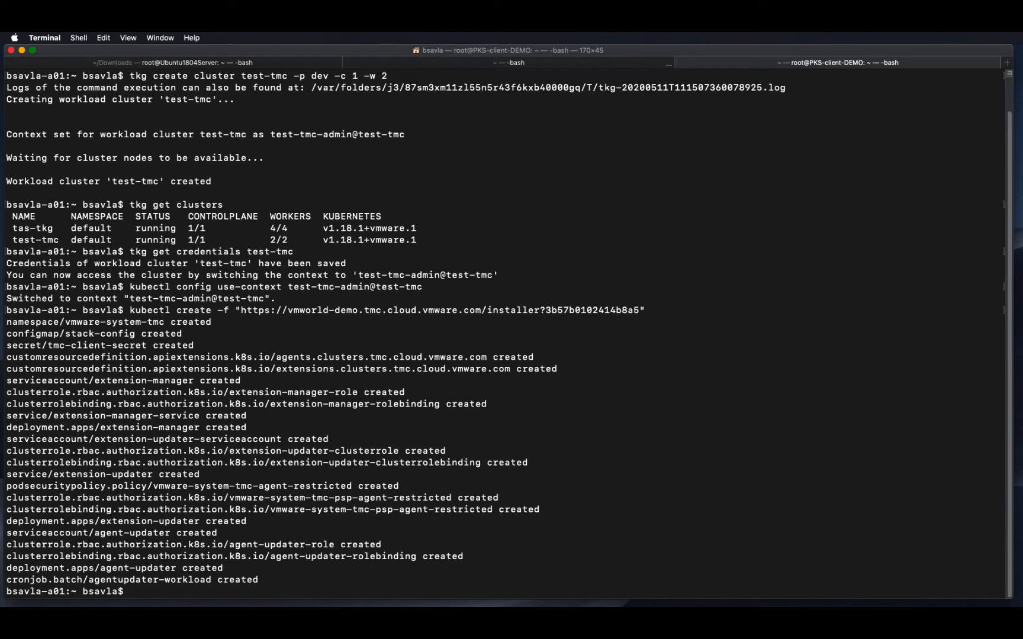
mouse_move(316, 161)
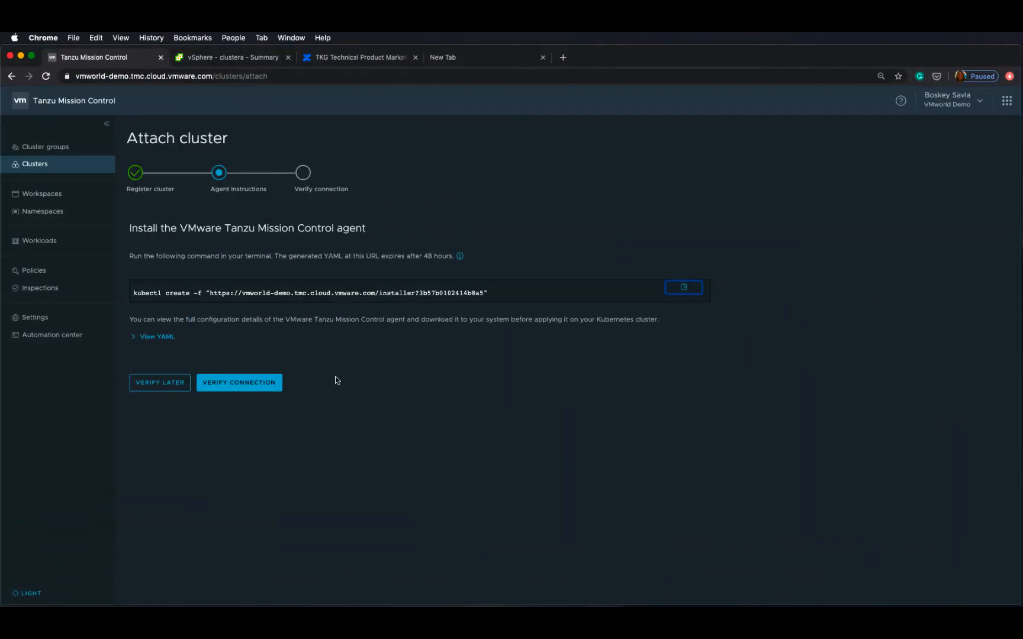
Verify the tmc-test agent connection and continue to the cluster's overview page
click(239, 383)
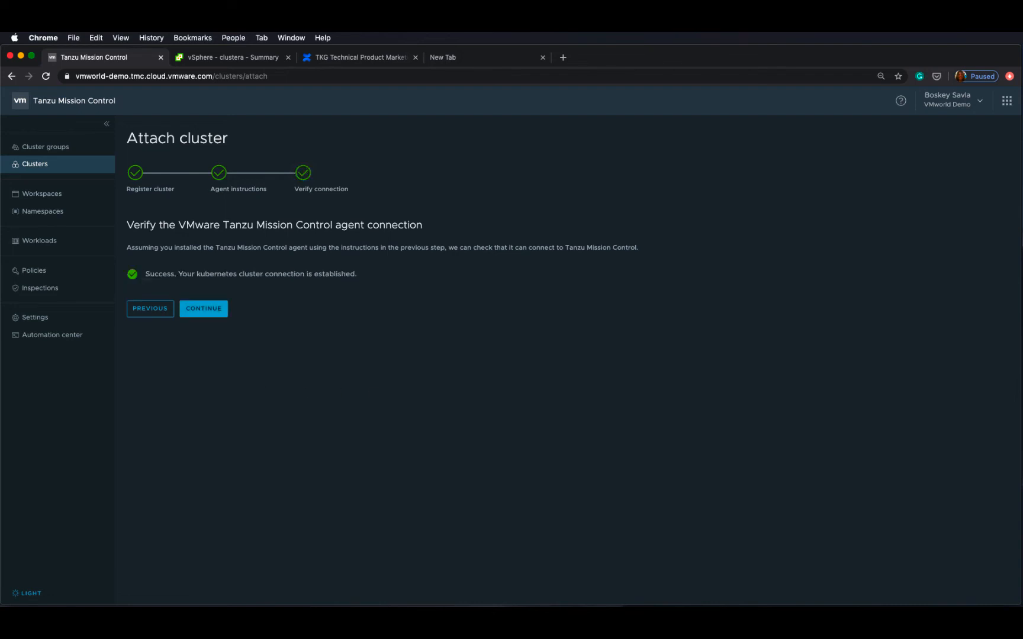
mouse_move(630, 260)
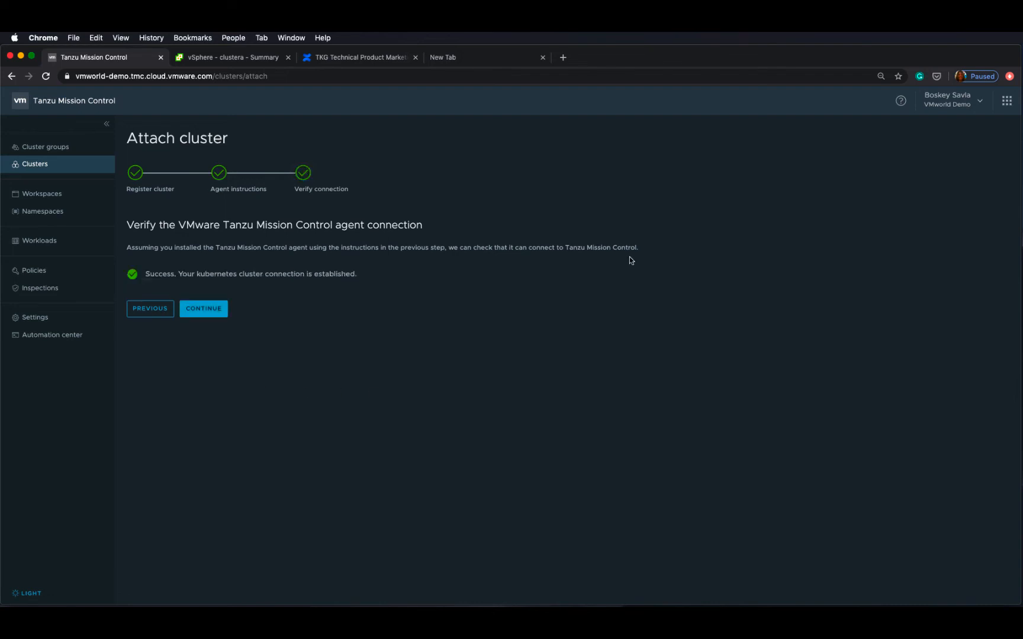
mouse_move(613, 444)
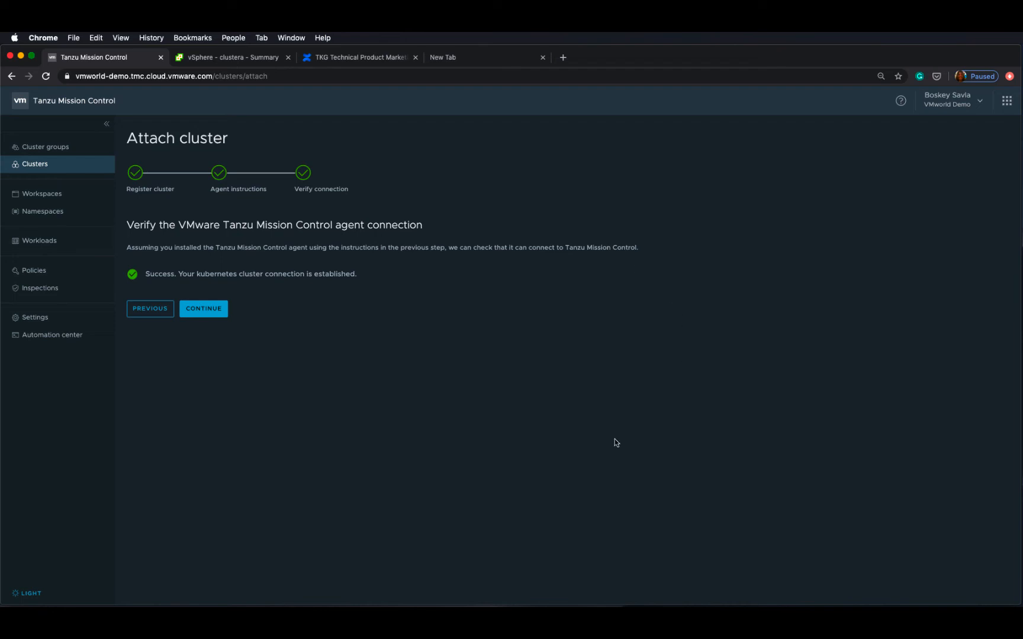
click(203, 309)
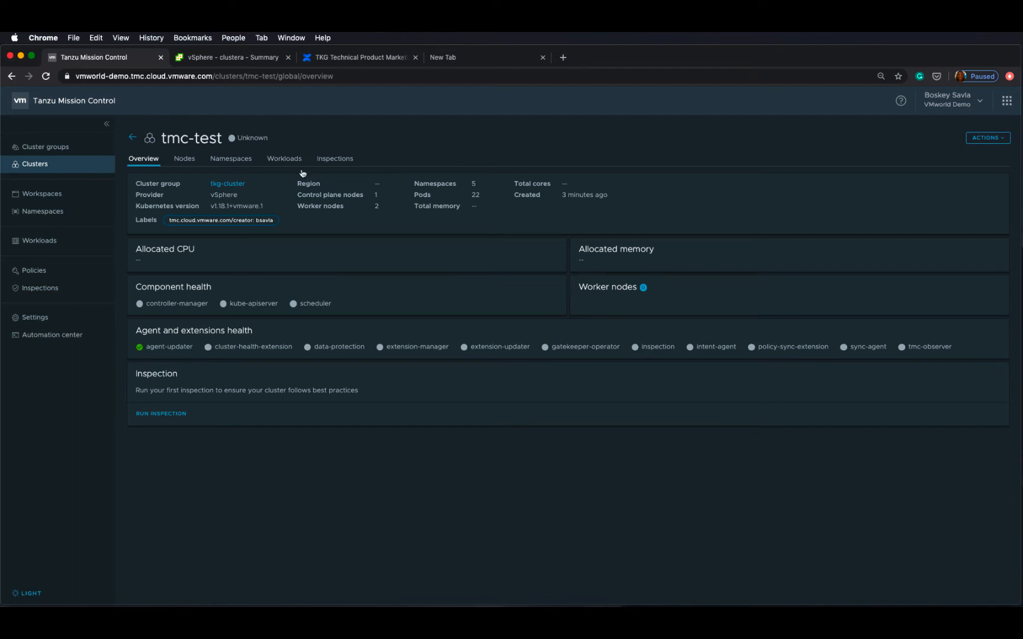
Look through tmc-test's Namespaces, Workloads and Inspections views
click(230, 158)
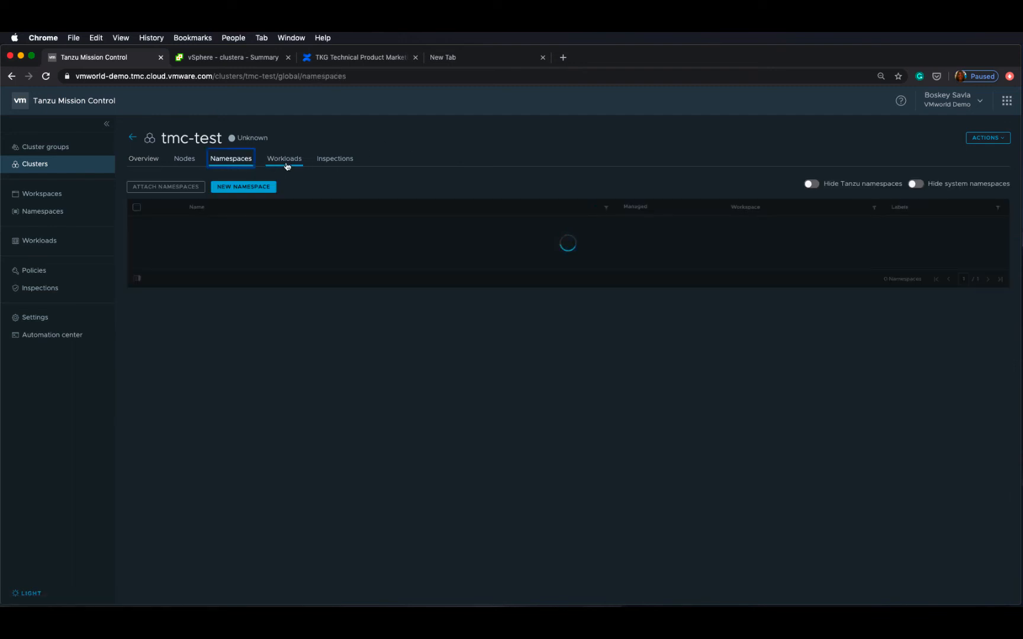
click(284, 158)
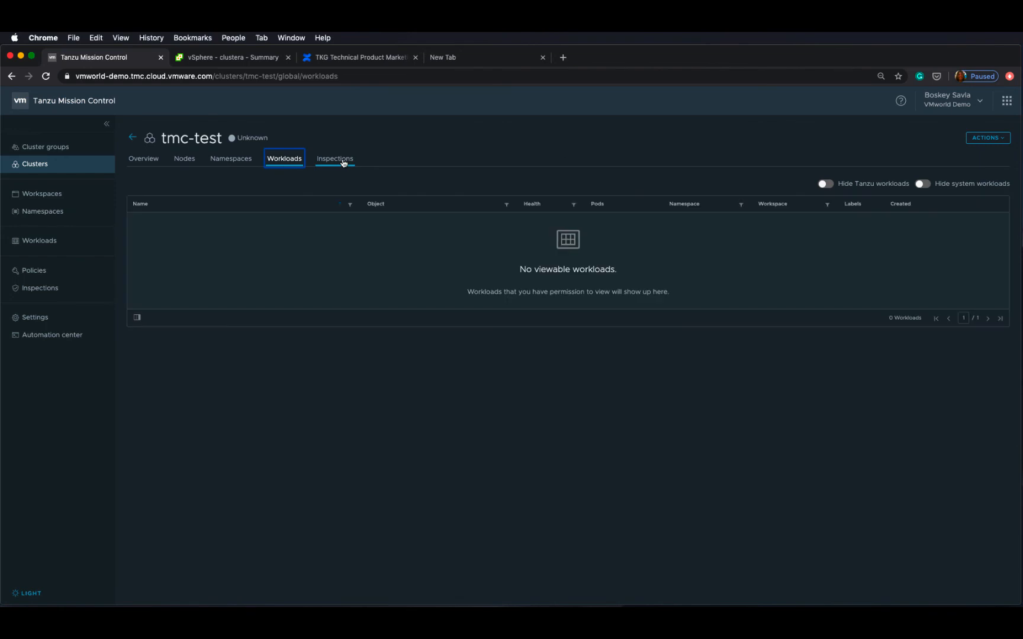
click(143, 158)
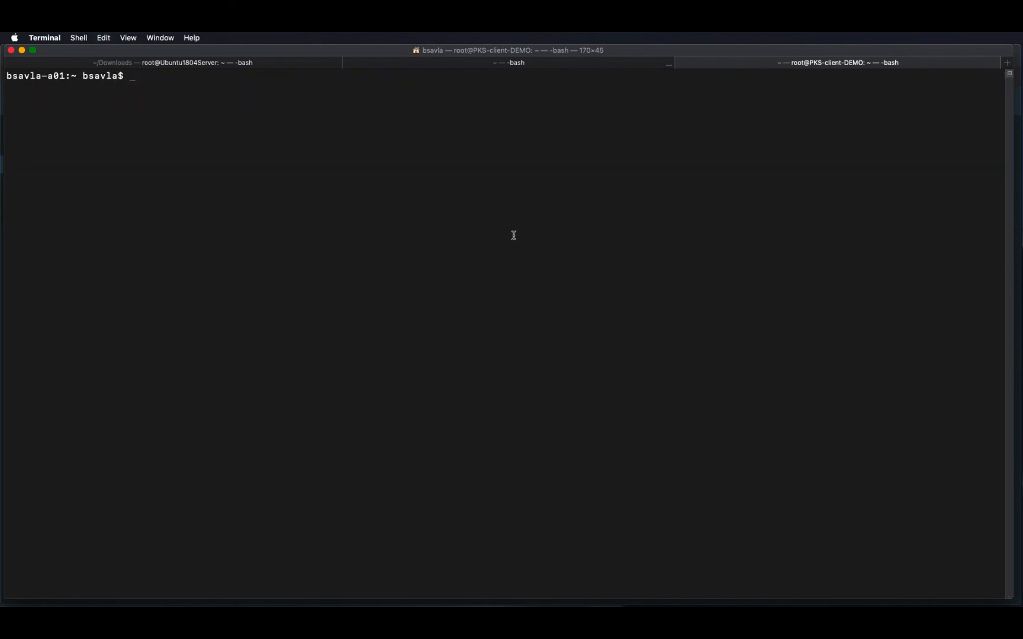
List the TKG clusters again with 'tkg get clusters'
text(tkg)
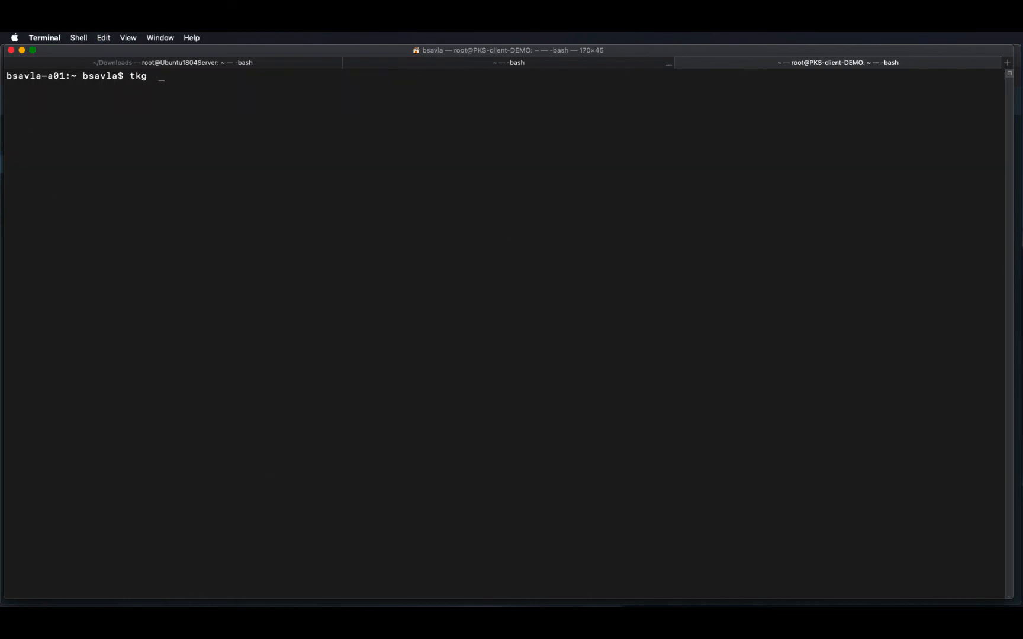
text(get)
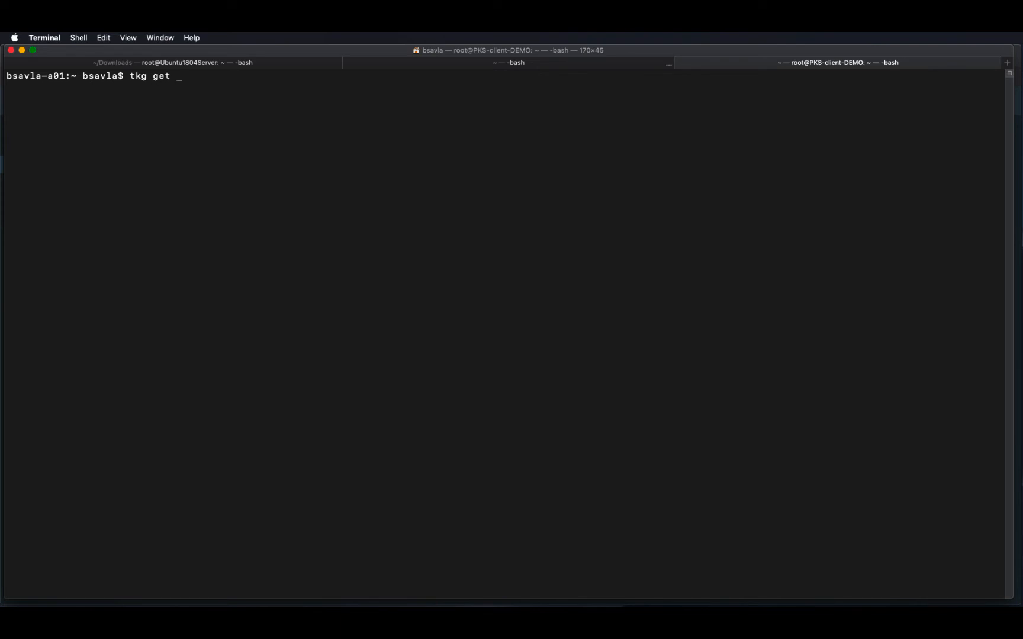
text(clusters)
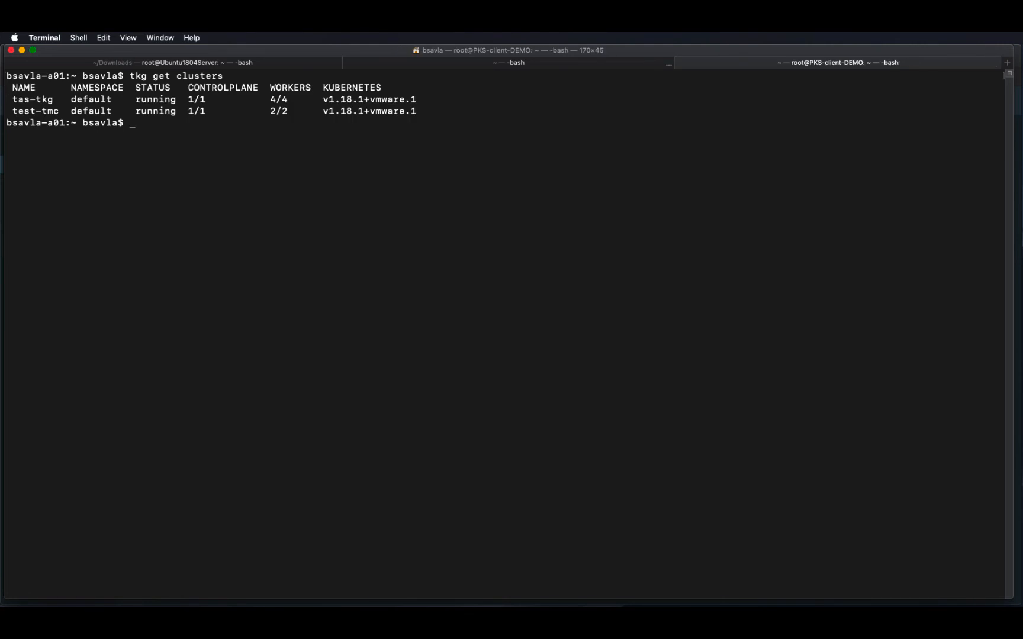
double_click(35, 112)
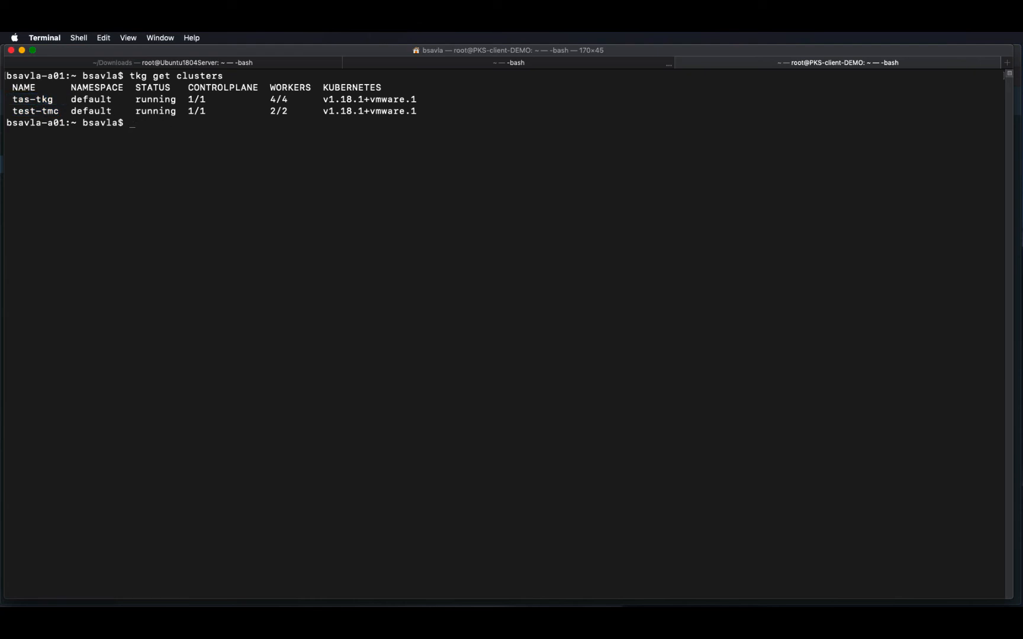
Save tas-tkg credentials and switch kubectl to the tas-tkg-admin@tas-tkg context
text(tkg)
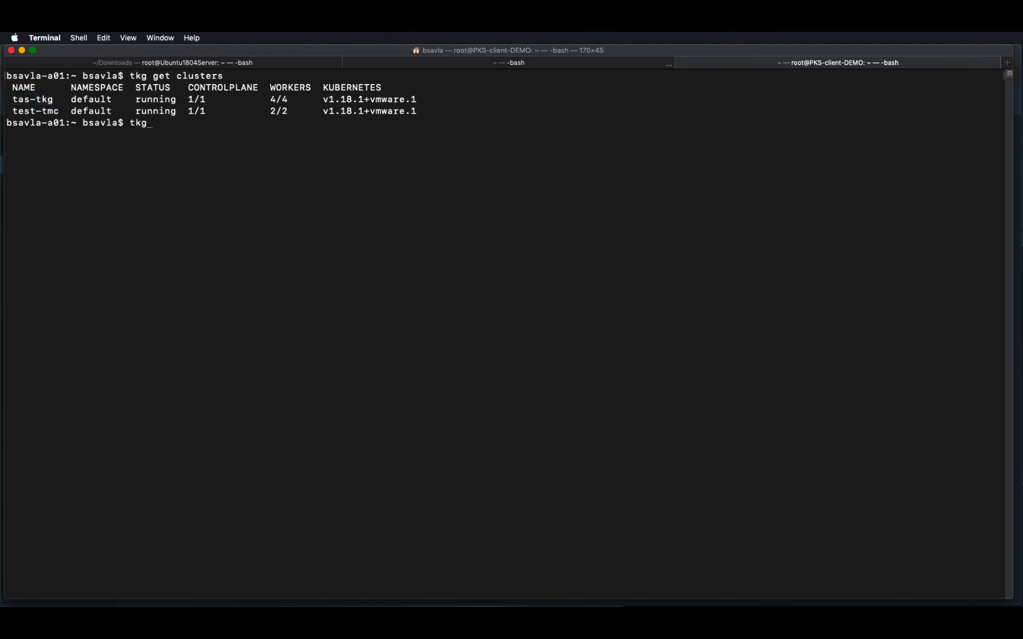
text(get c)
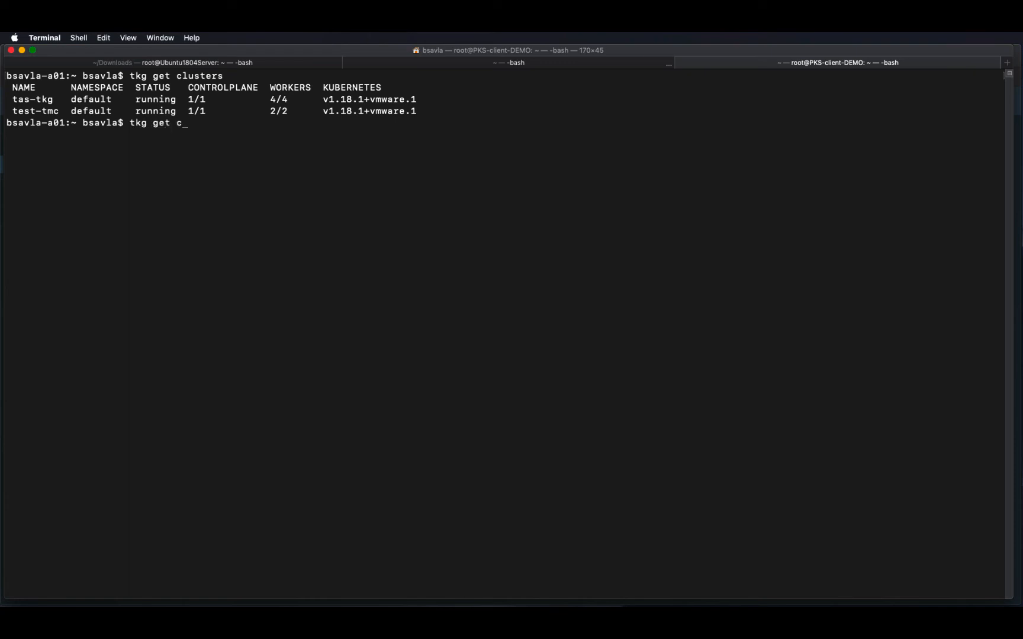
text(redentials)
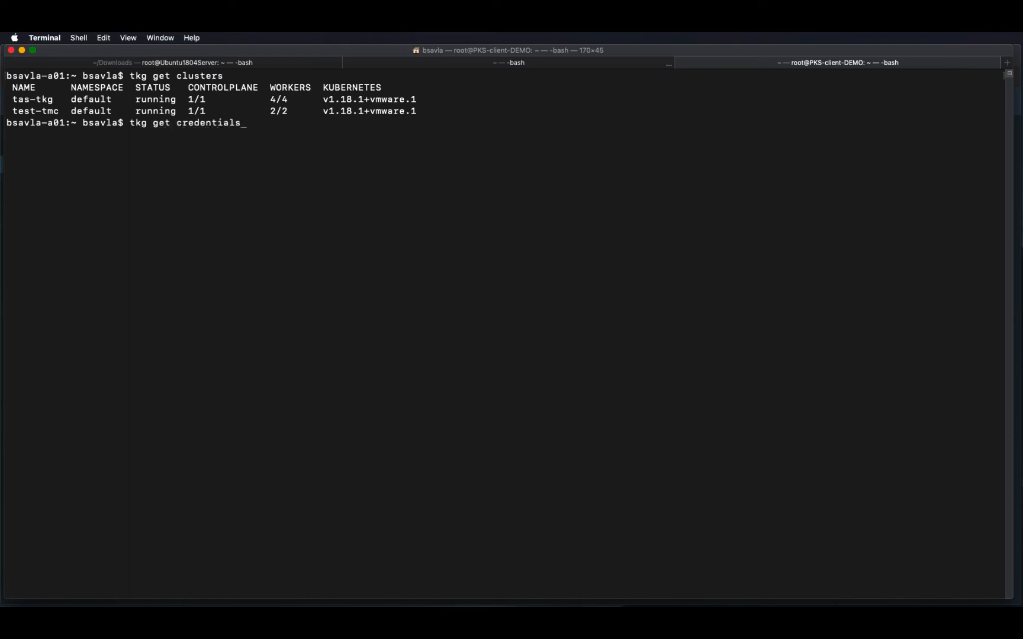
text(tas-tkg)
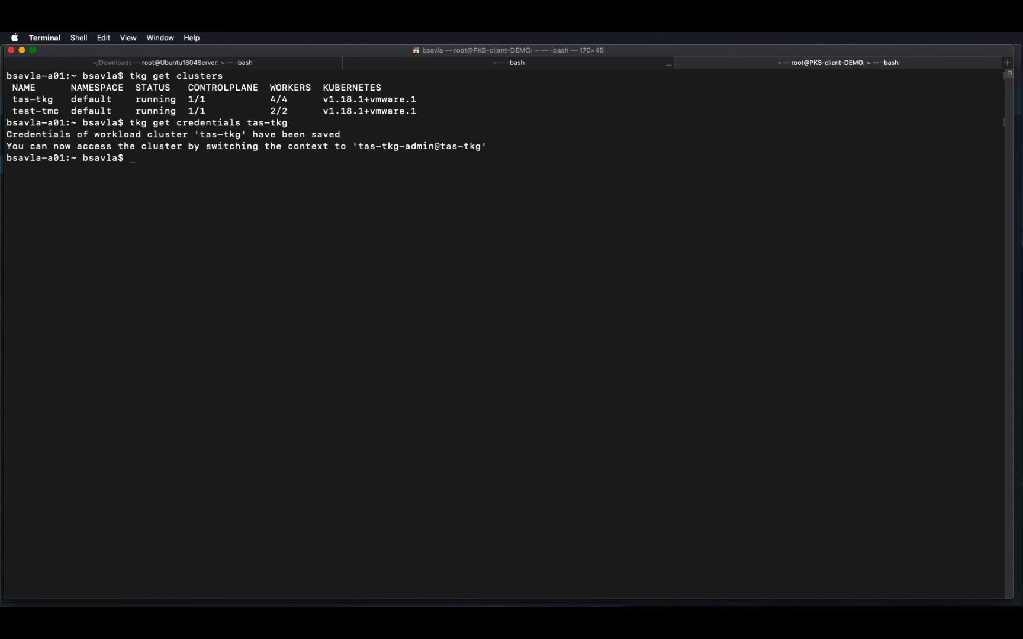
text(kubectl)
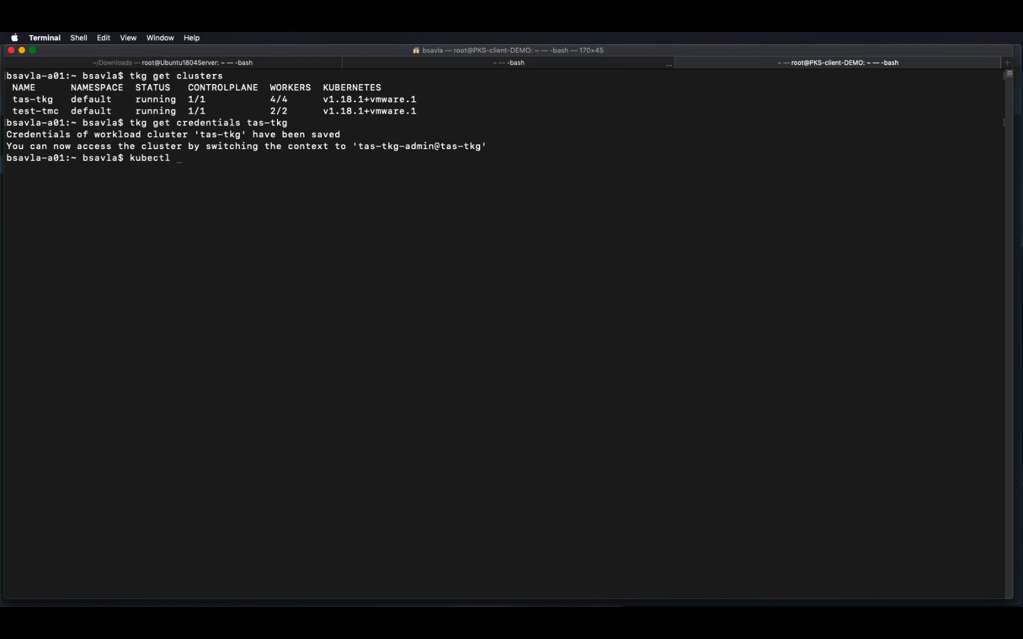
text(config use-)
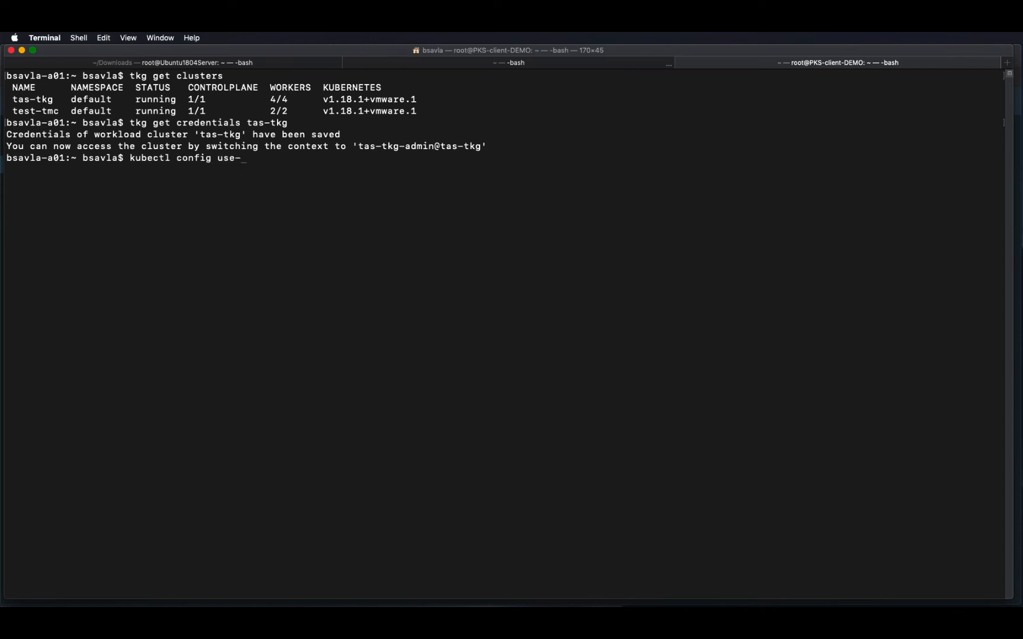
text(context)
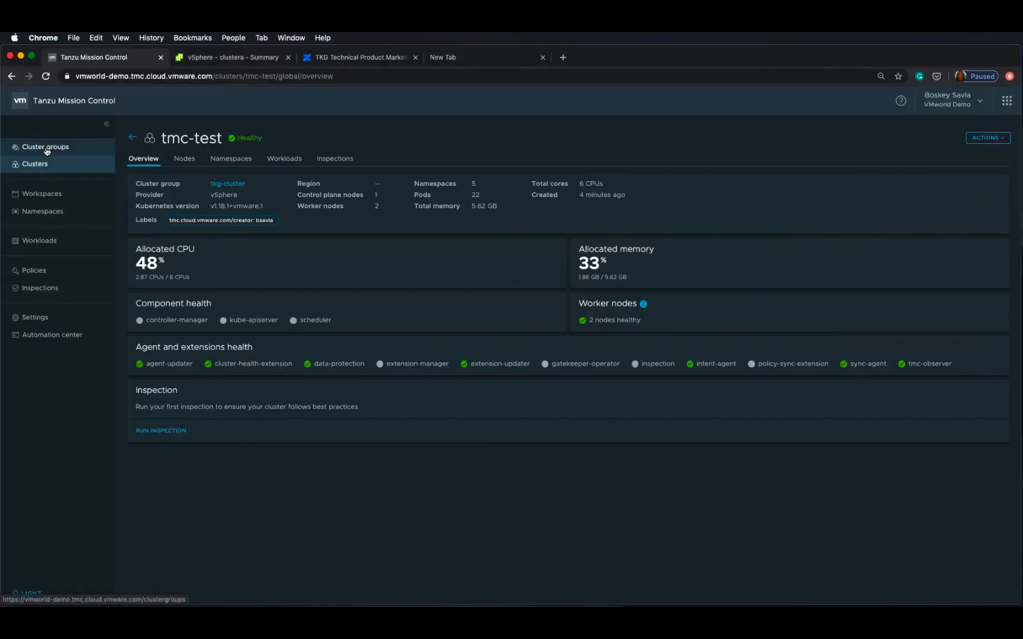
From the tkg-cluster group, attach a new cluster named tas-tkg and submit its registration
click(45, 147)
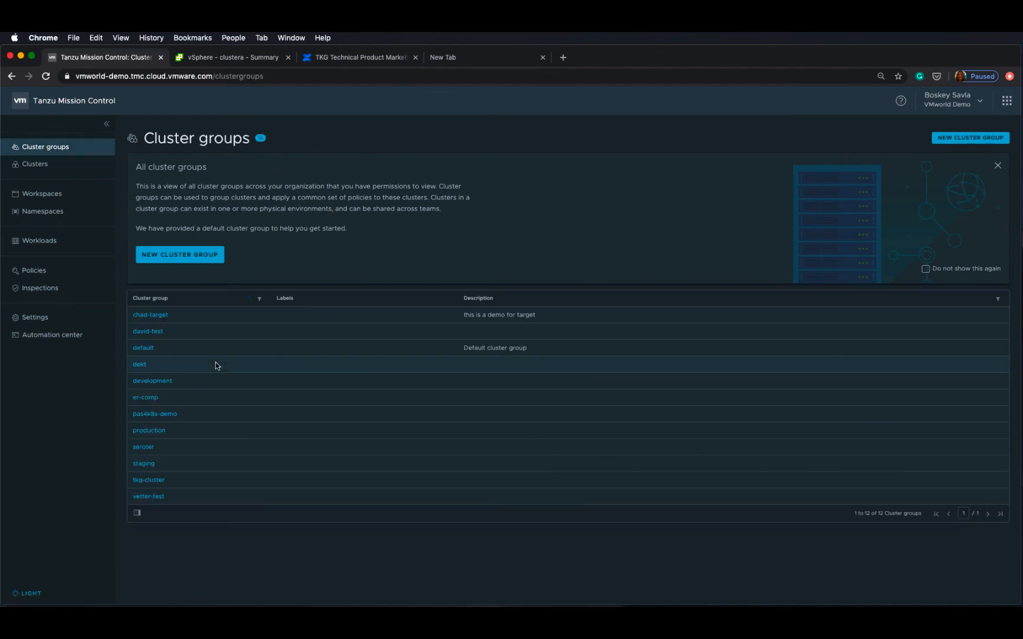
click(149, 480)
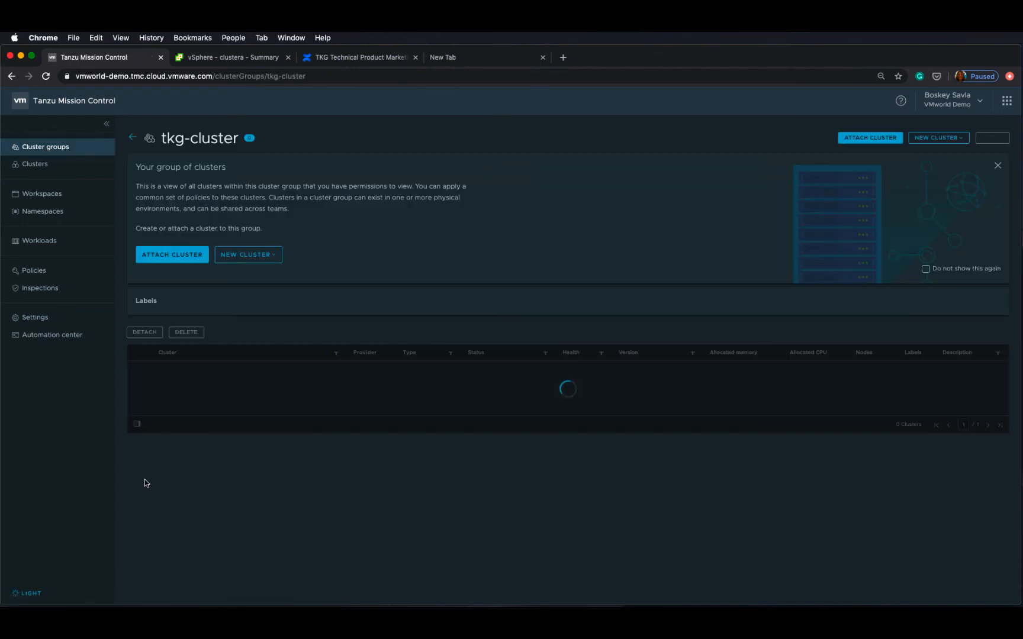
click(171, 255)
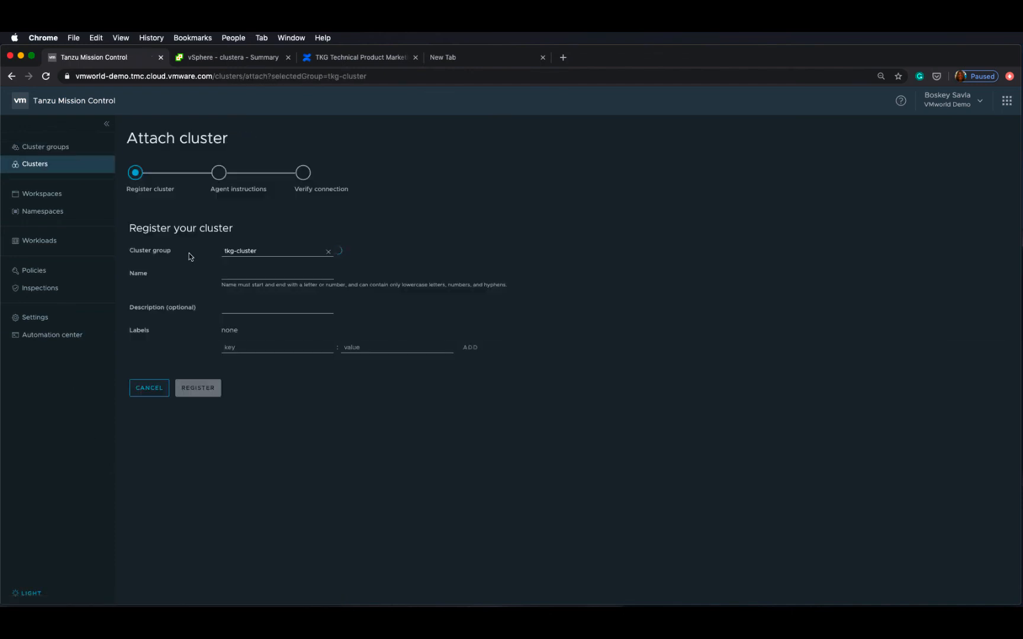
click(277, 272)
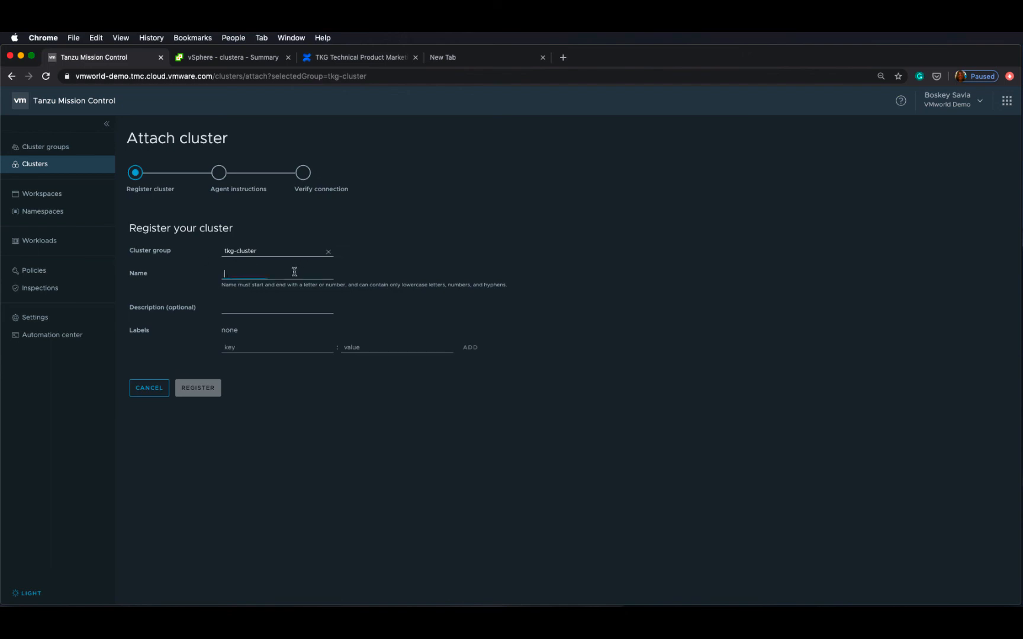
text(tas-tkg)
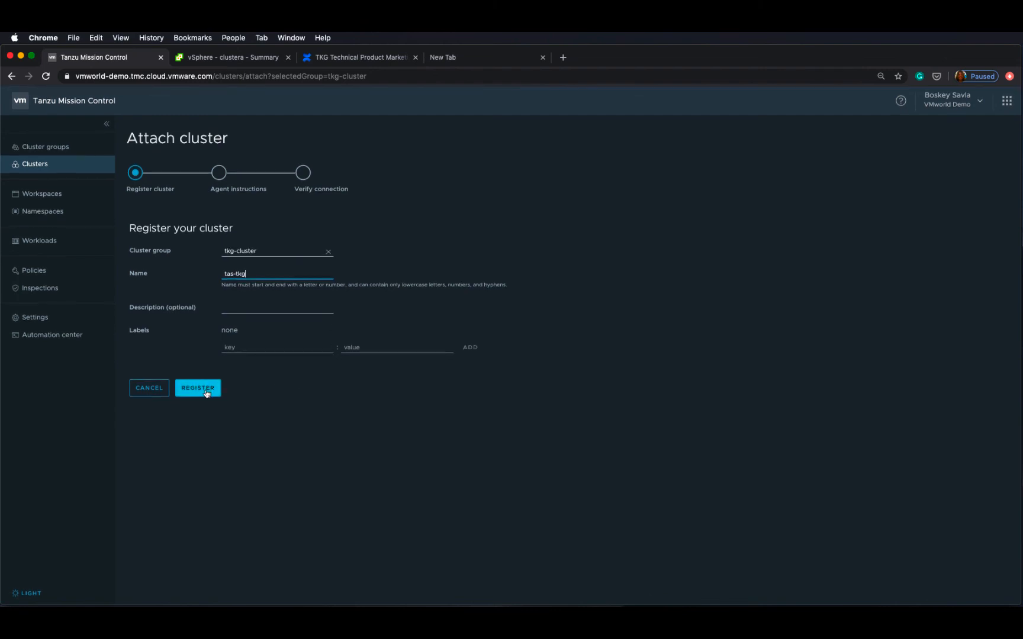
click(196, 387)
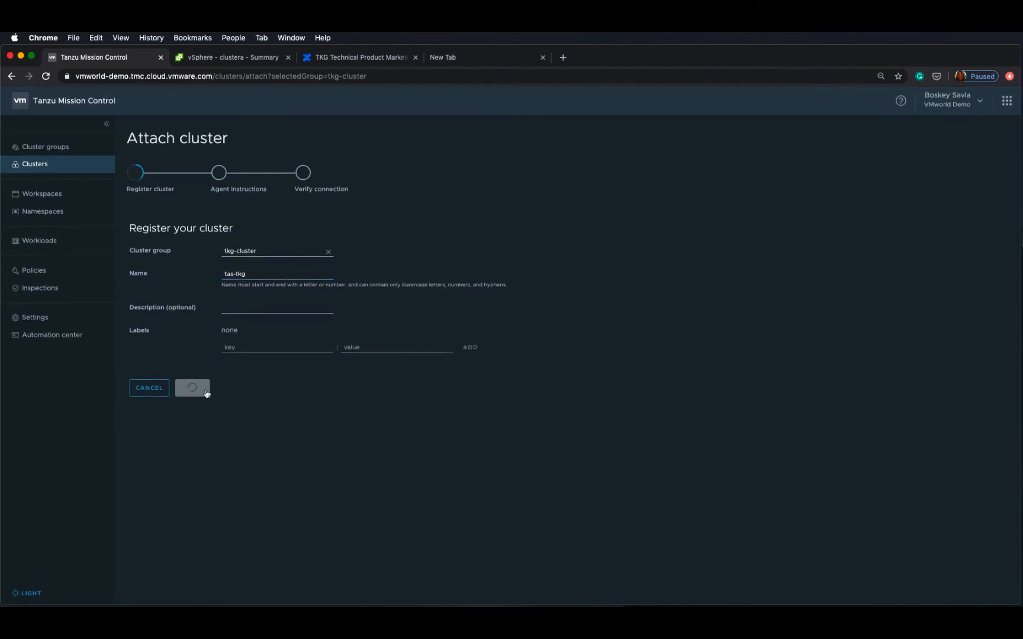
click(192, 387)
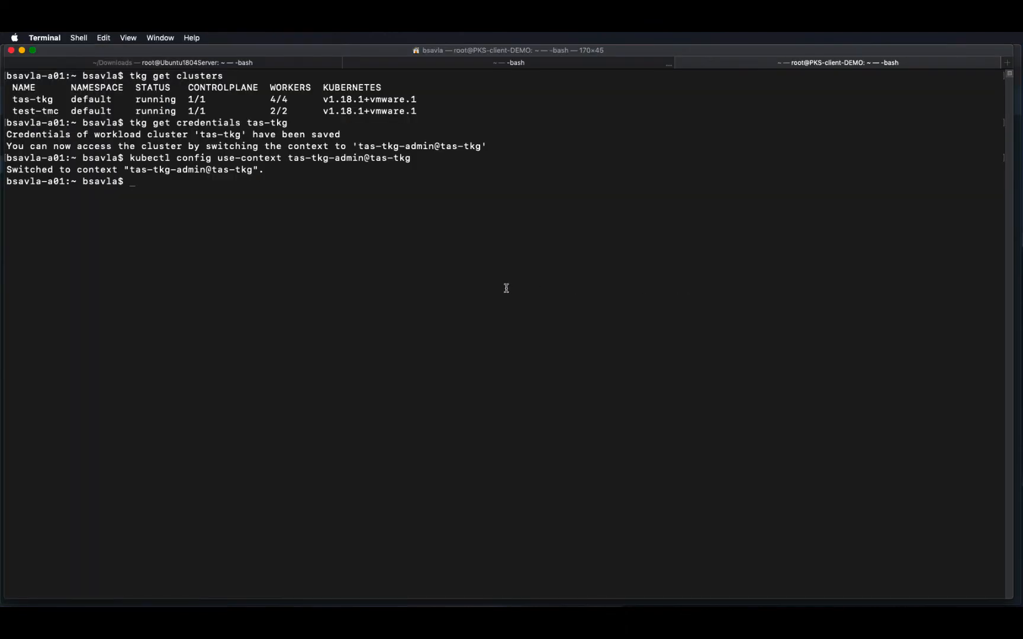
Run the copied 'kubectl create -f <installer URL>' command to create the TMC agent resources on tas-tkg
text(kubectl create -f "https://vmworld-demo.tmc.cloud.vmware.com/installer?206494b9e8db5557")
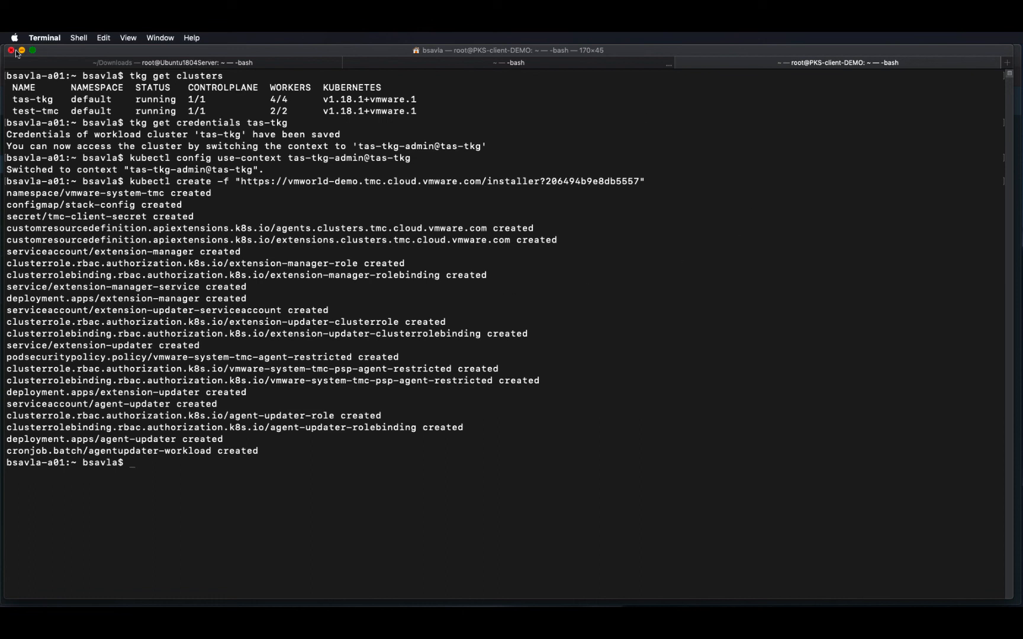
mouse_move(22, 52)
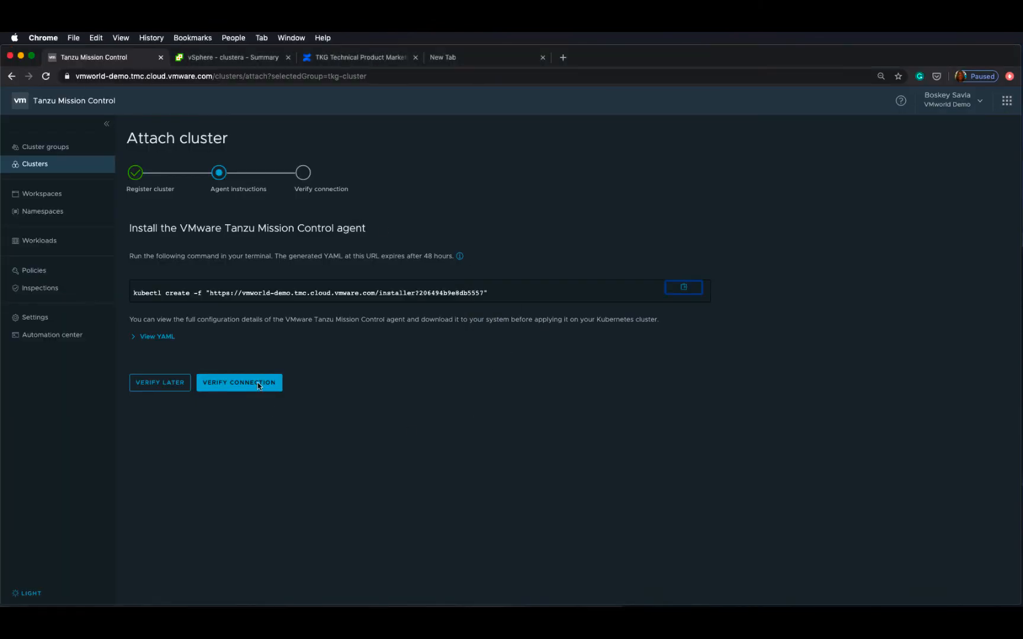
Verify tas-tkg's agent connection, then view tkg-cluster listing tas-tkg and tmc-test as attached and healthy
click(238, 382)
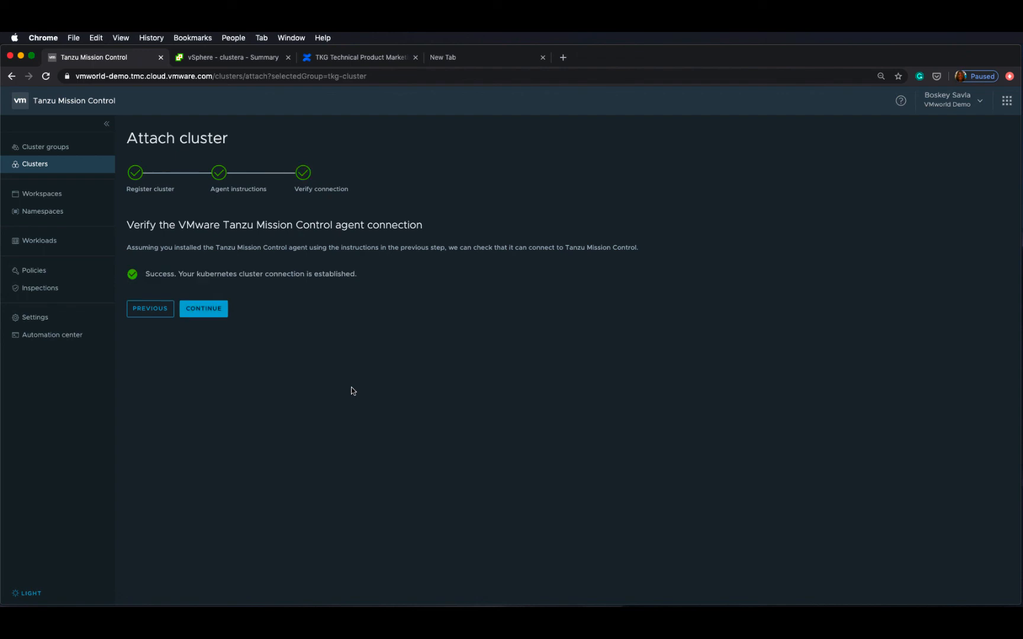
mouse_move(191, 343)
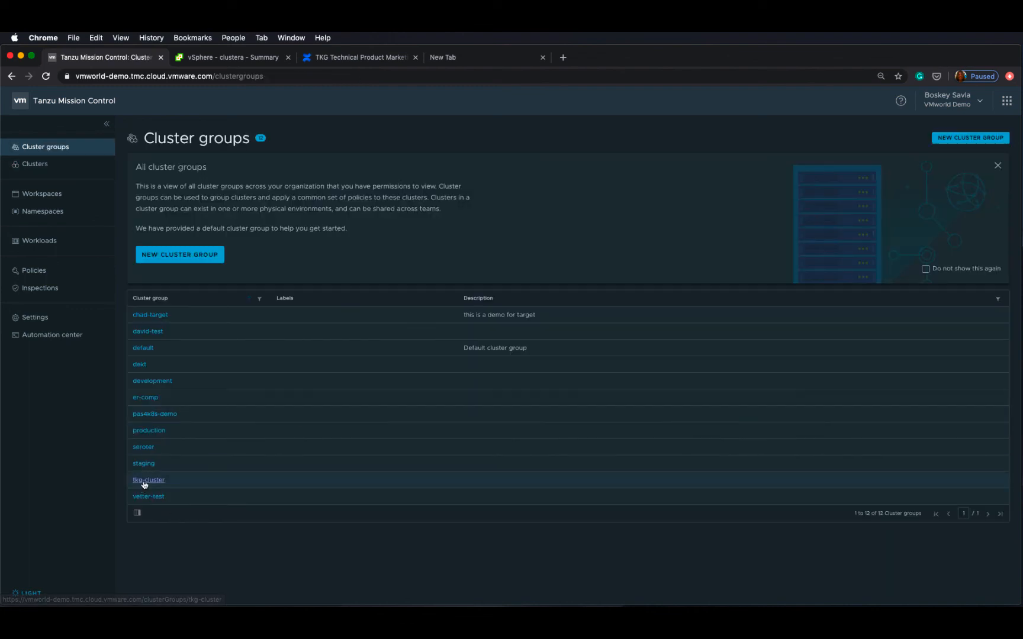
click(149, 480)
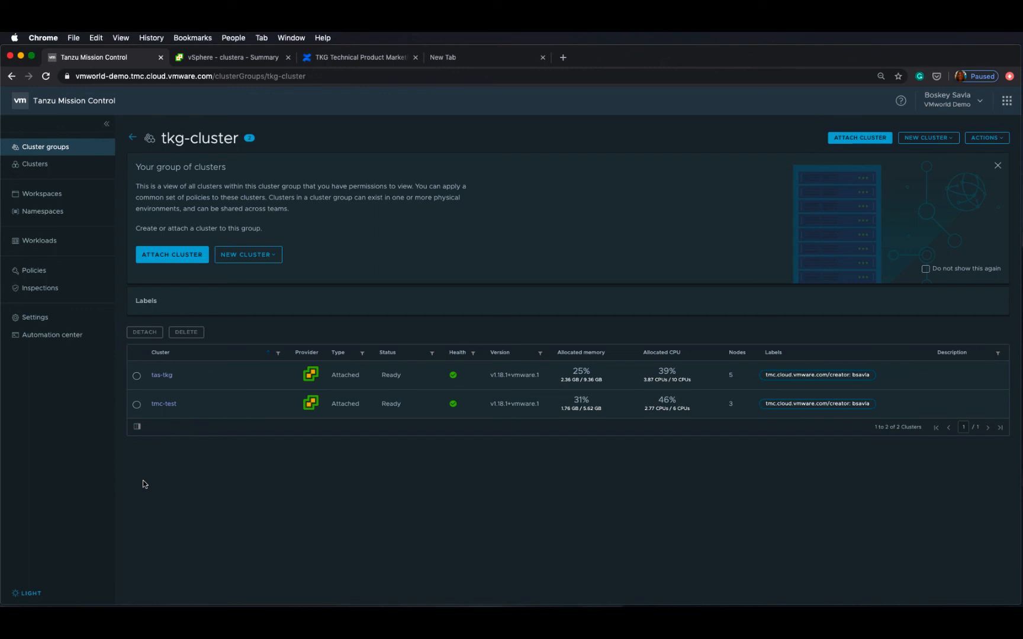
mouse_move(234, 487)
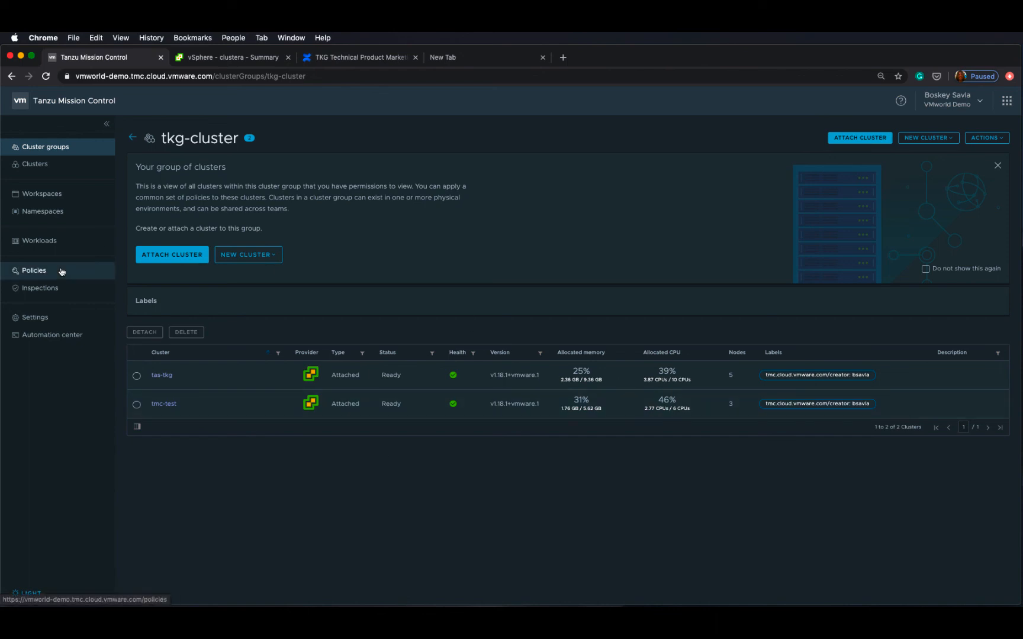
Under Policies, select tkg-cluster and expand its tree to show tas-tkg and tmc-test
click(34, 270)
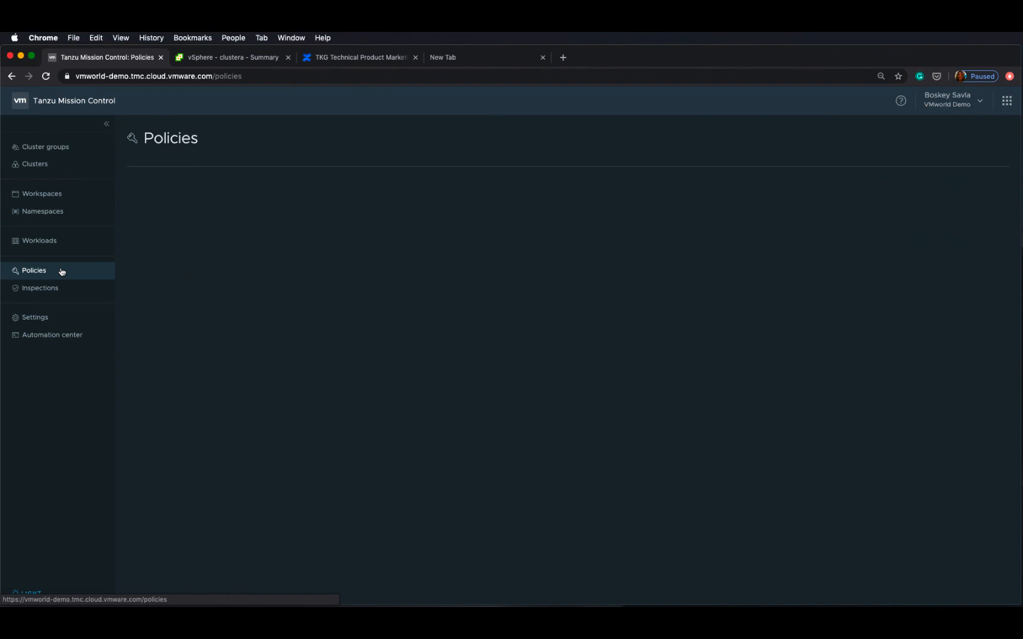
click(33, 270)
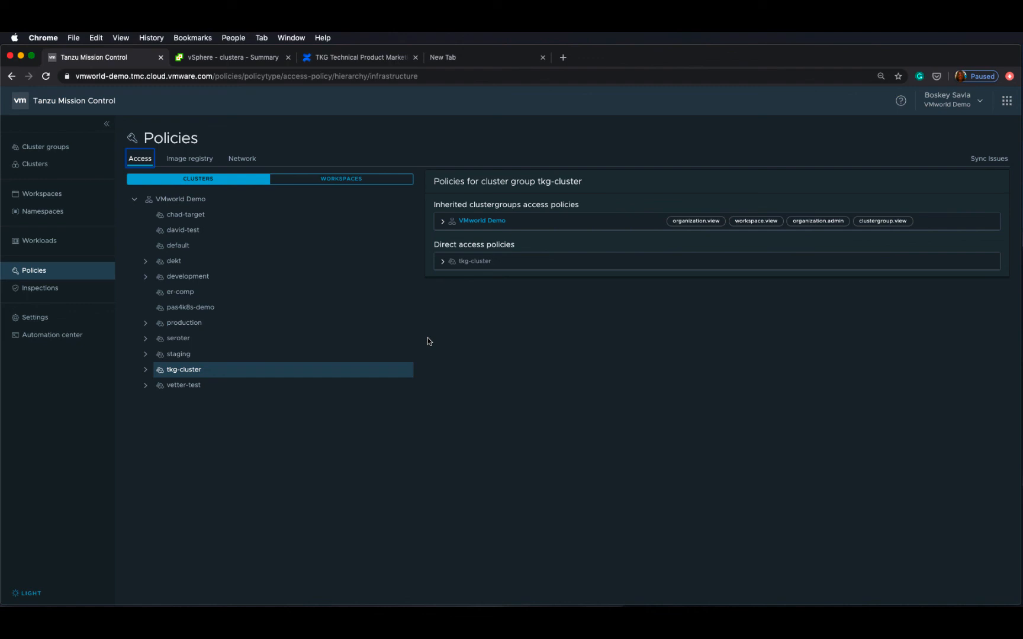
click(145, 370)
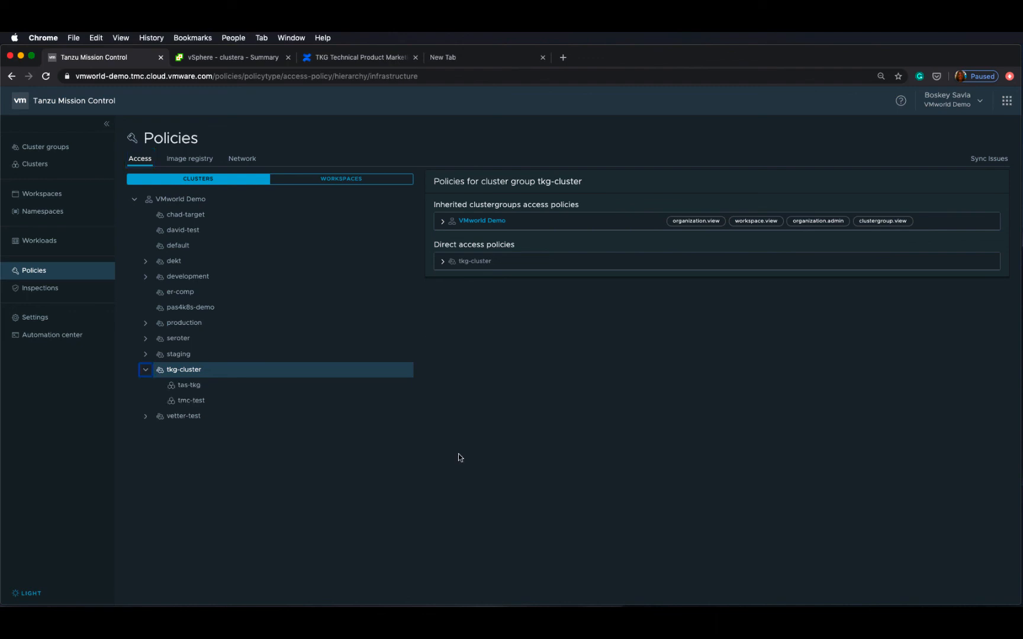